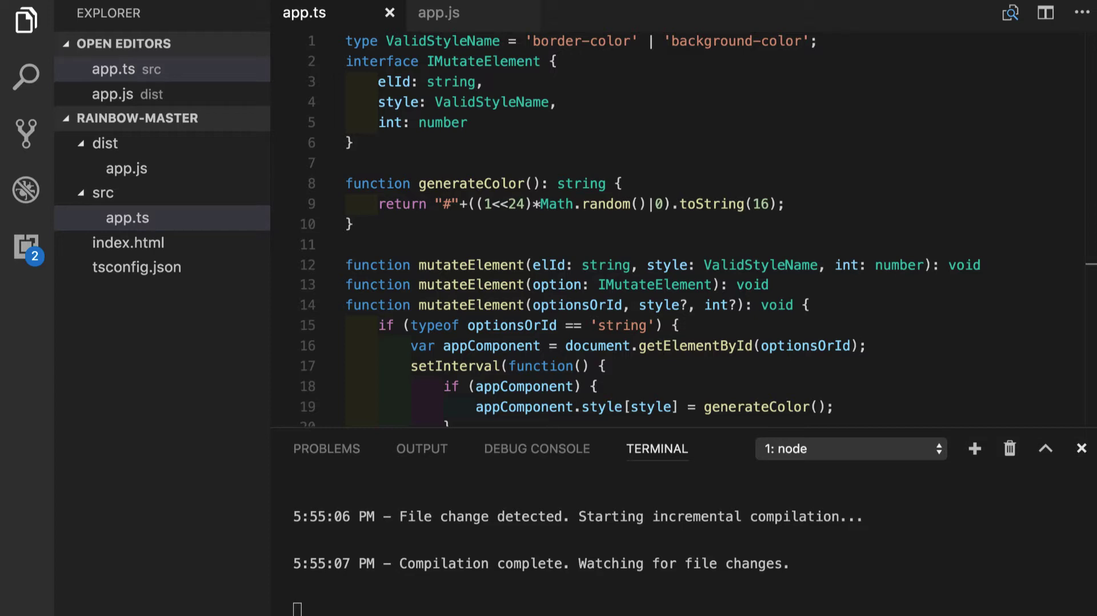
pyautogui.moveTo(323, 321)
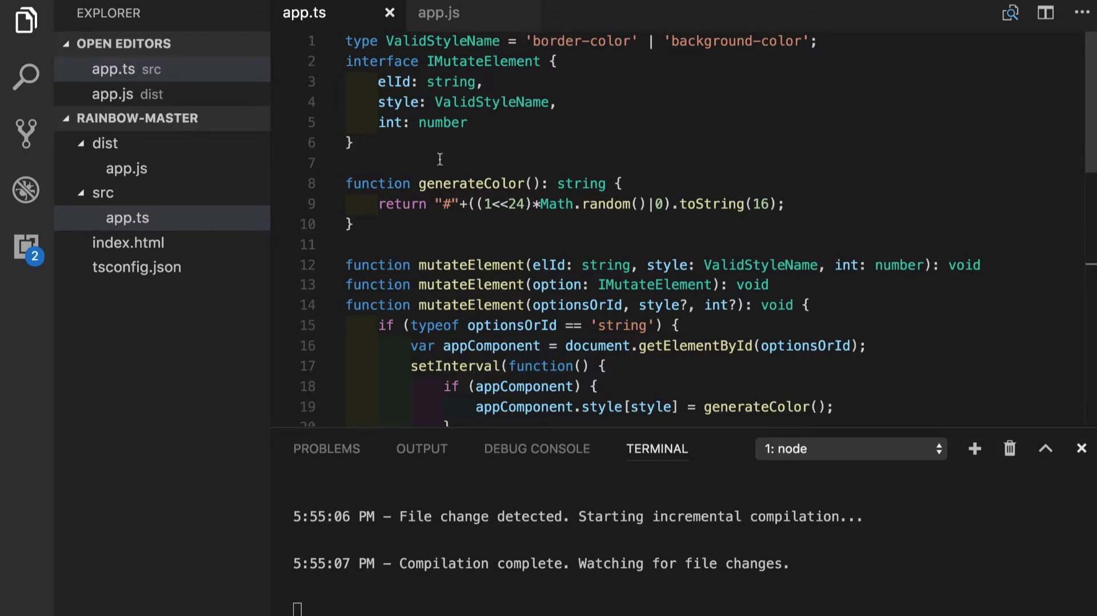
pyautogui.moveTo(355, 132)
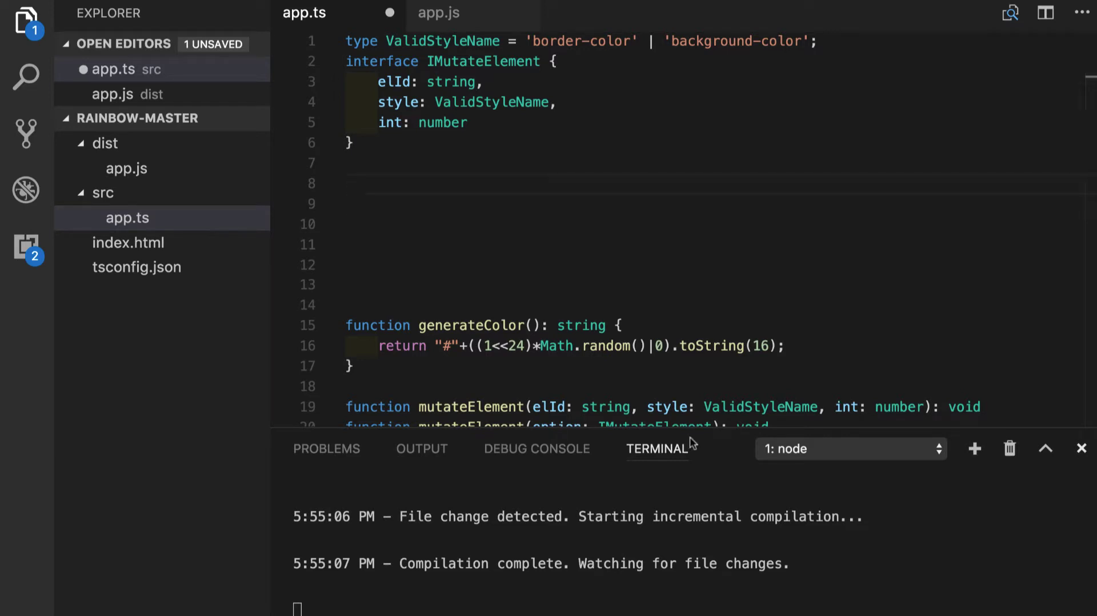
pyautogui.moveTo(385, 178)
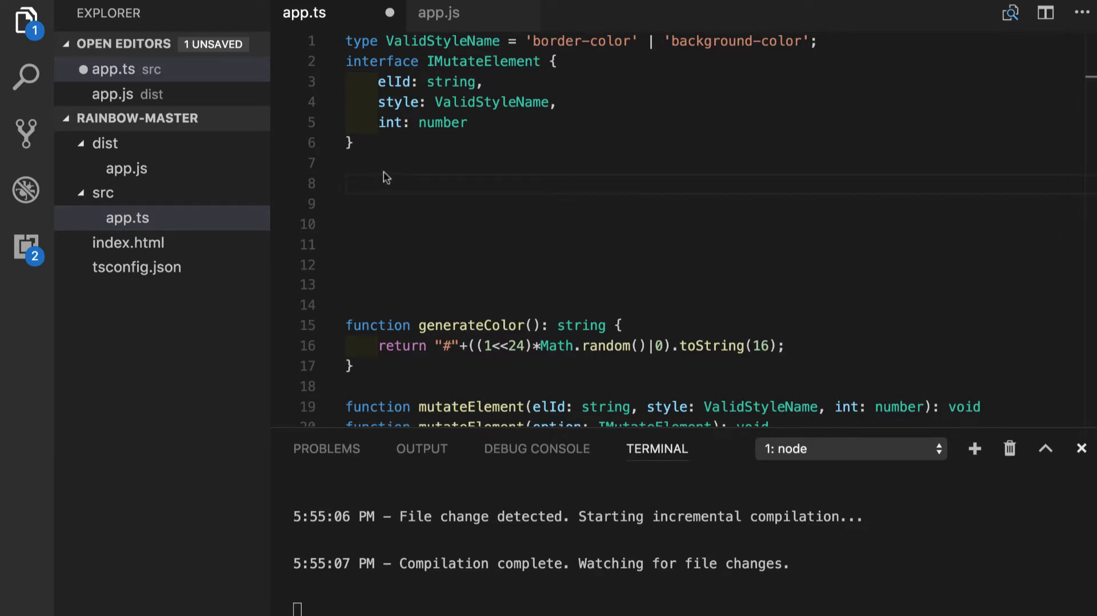
pyautogui.moveTo(383, 198)
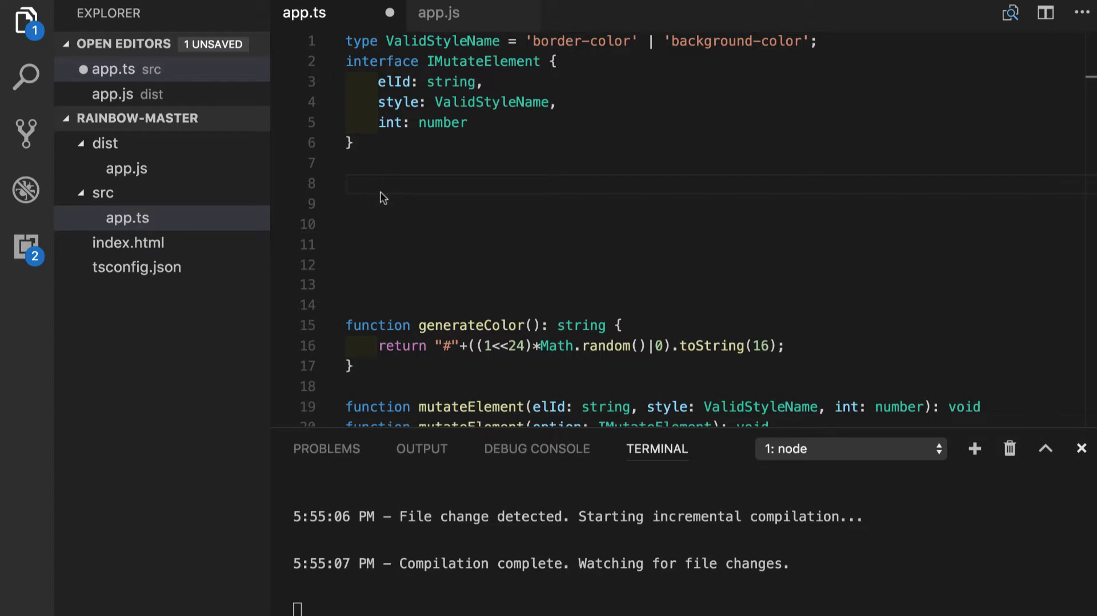
# Write an untyped function identity(arg) { return arg; } on line 8 below the IMutateElement interface
pyautogui.click(346, 182)
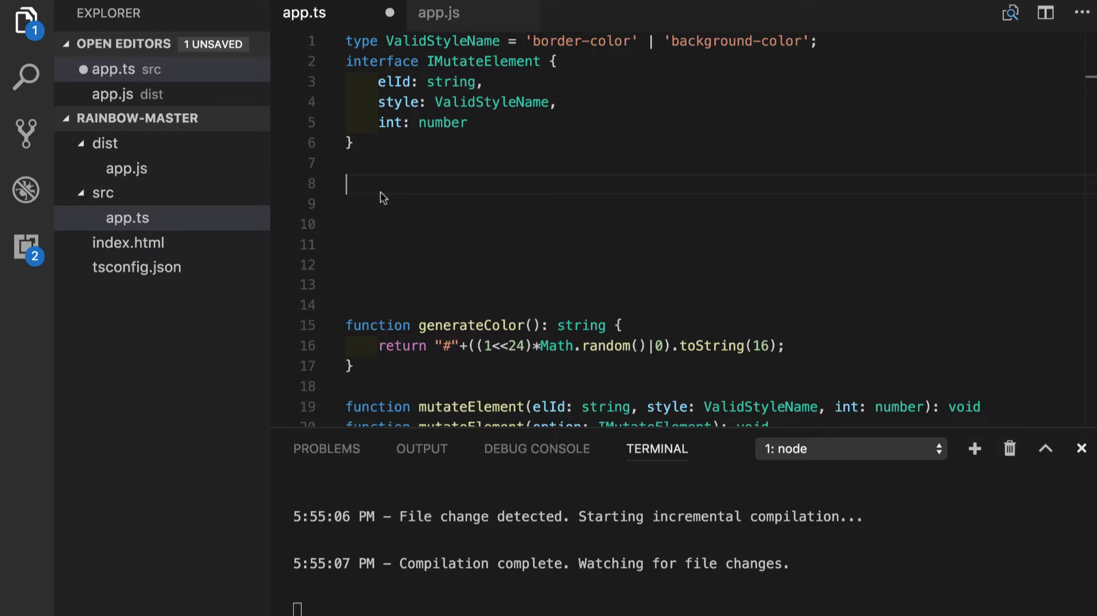
pyautogui.write('fu')
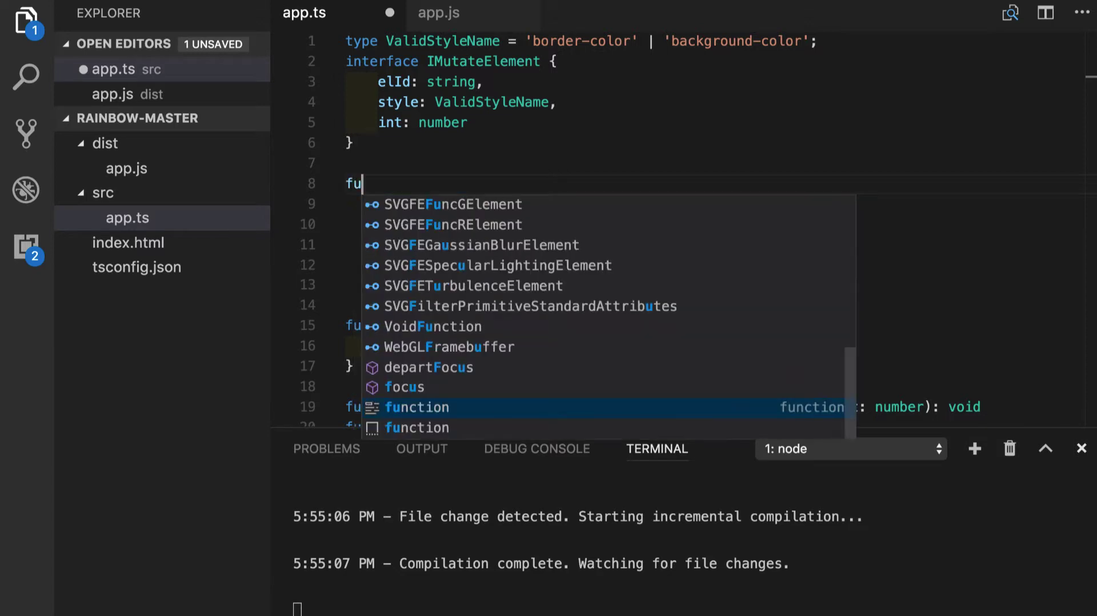
pyautogui.write('nction i')
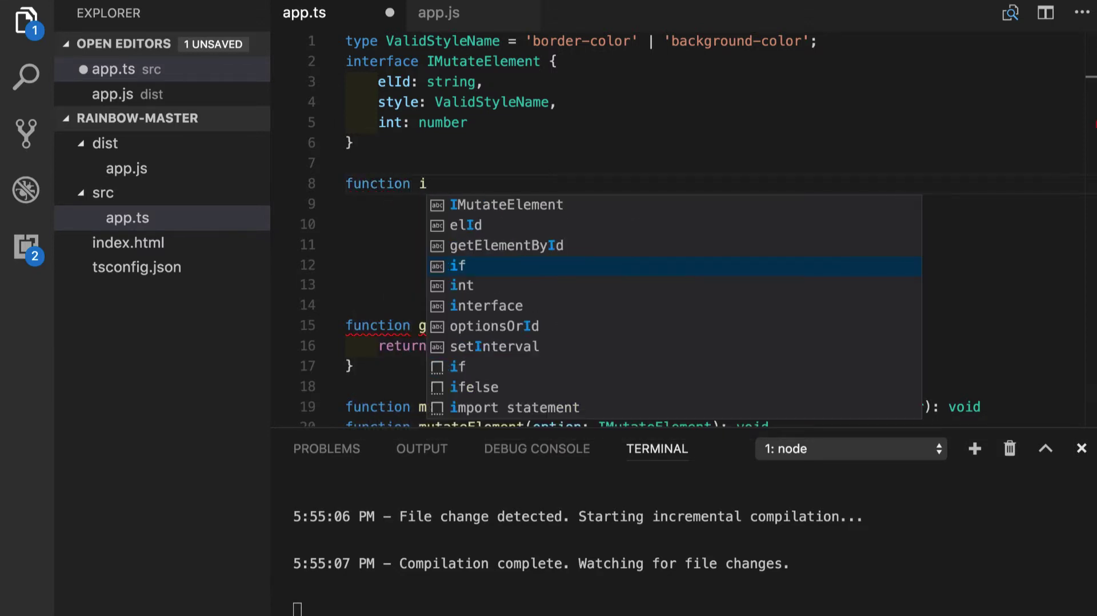
pyautogui.write('dent')
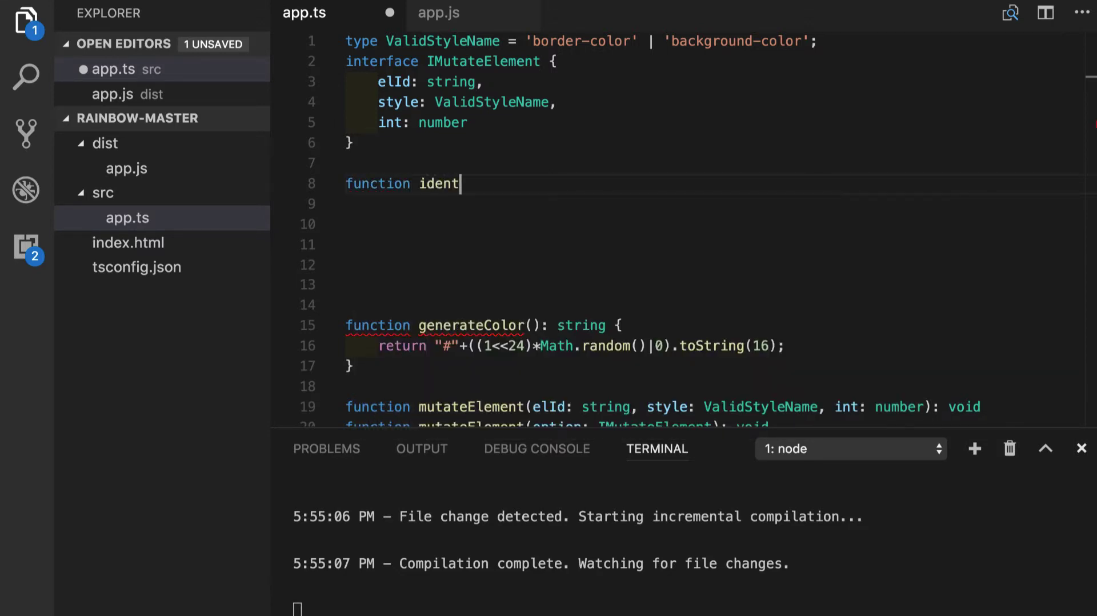
pyautogui.write('ity()')
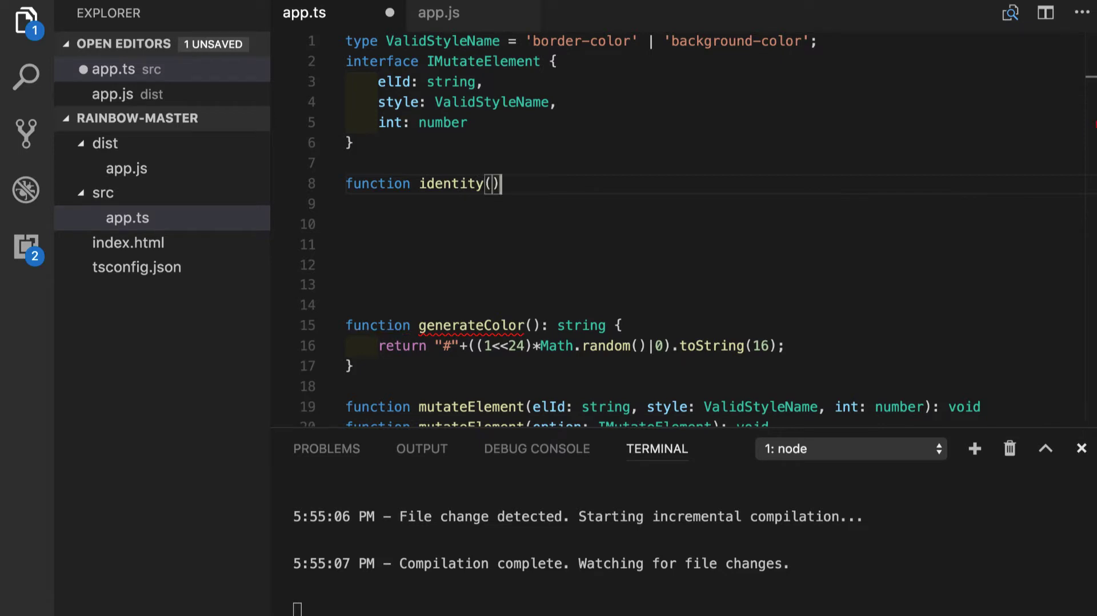
pyautogui.write('arg')
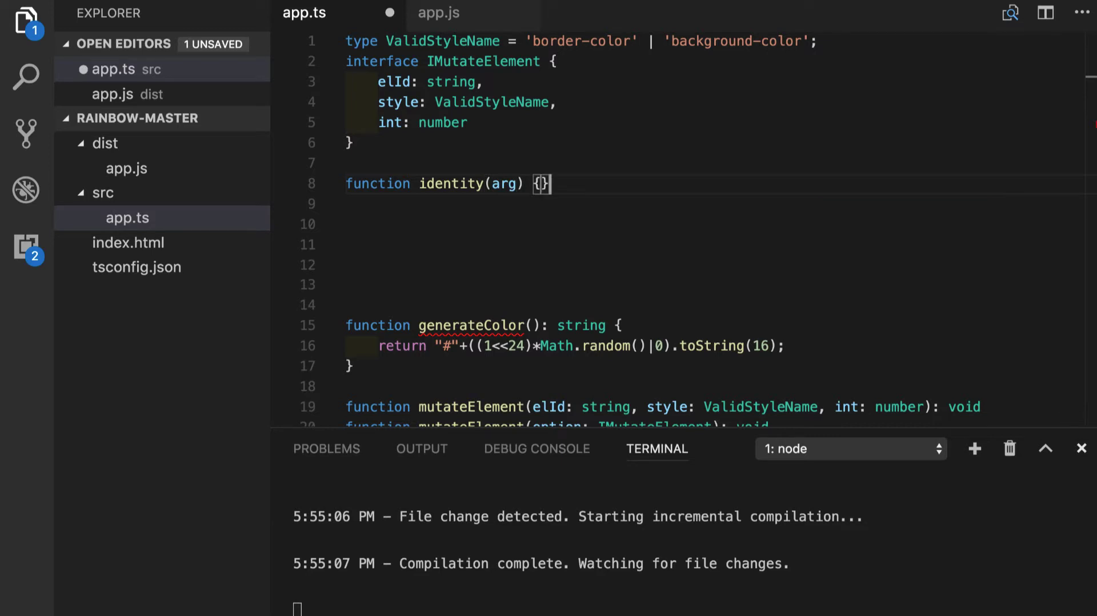
pyautogui.press('Enter')
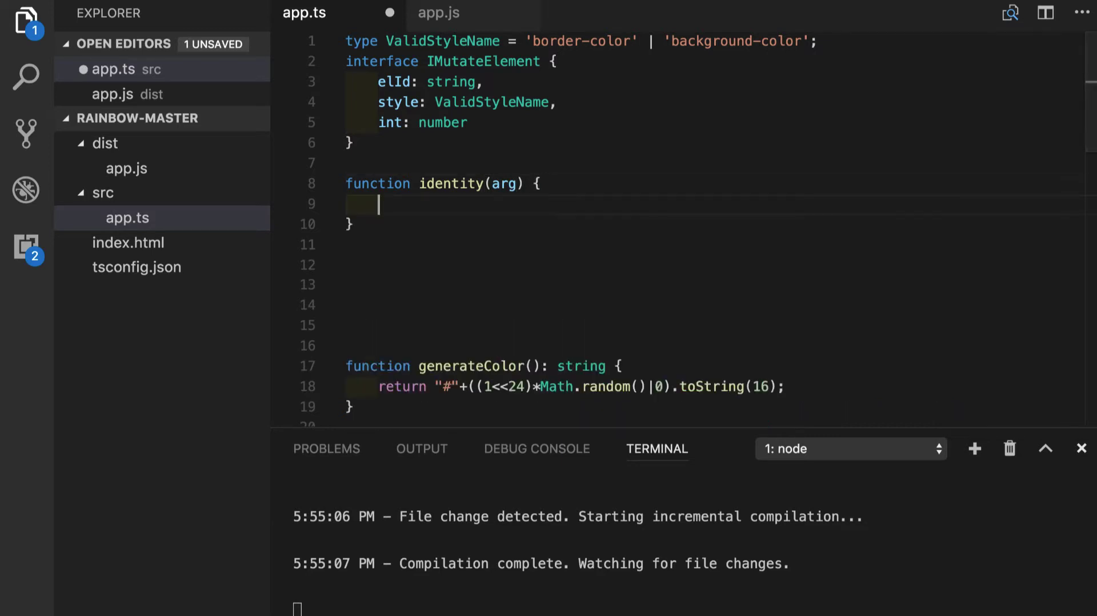
pyautogui.write('return')
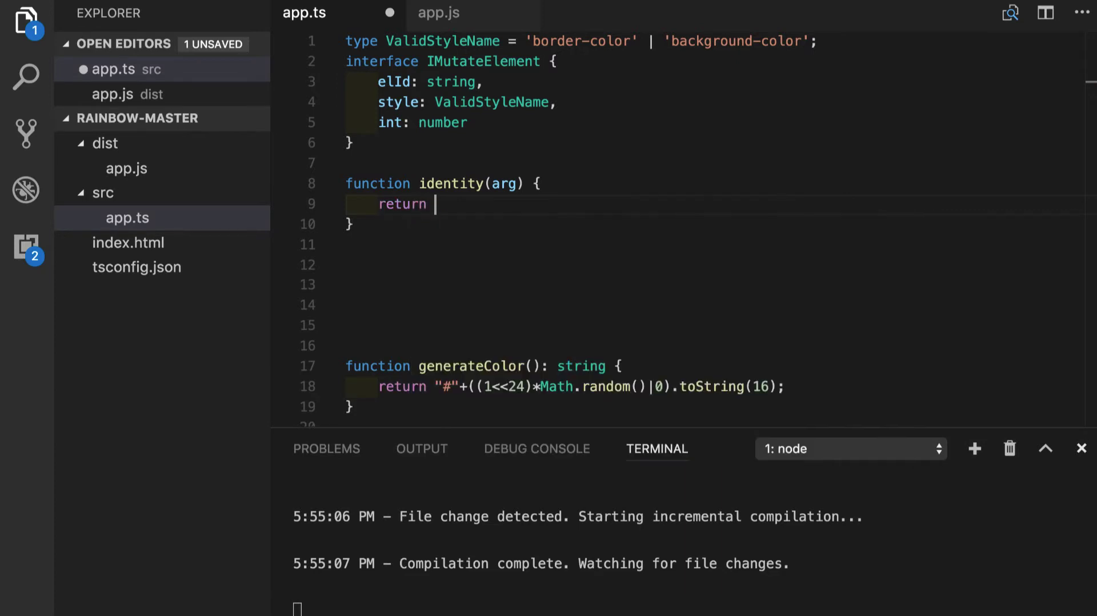
pyautogui.write('arg;')
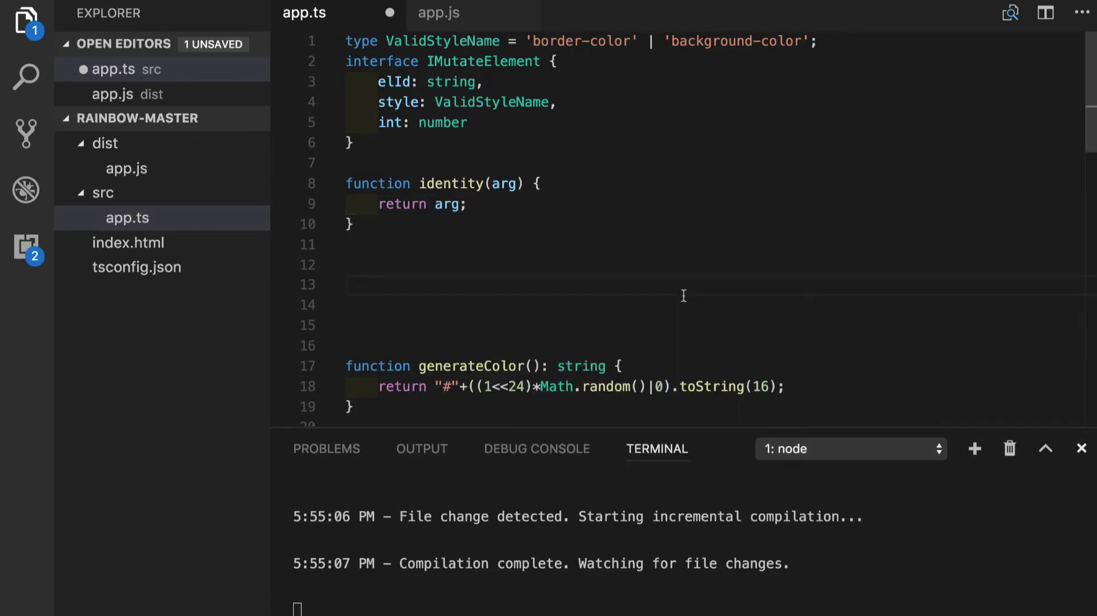
pyautogui.moveTo(498, 183)
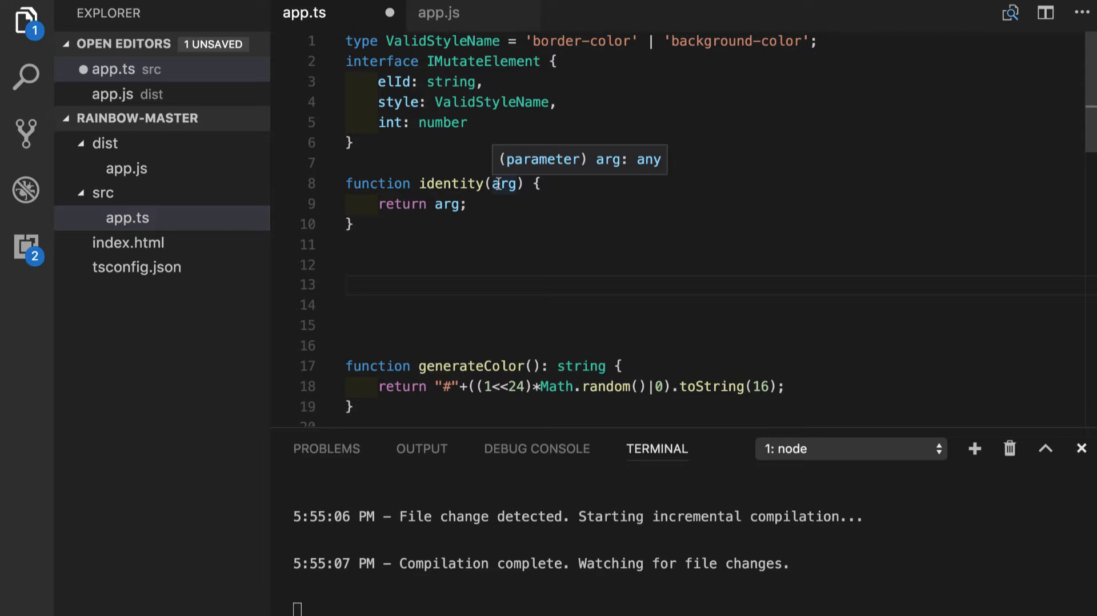
pyautogui.moveTo(446, 204)
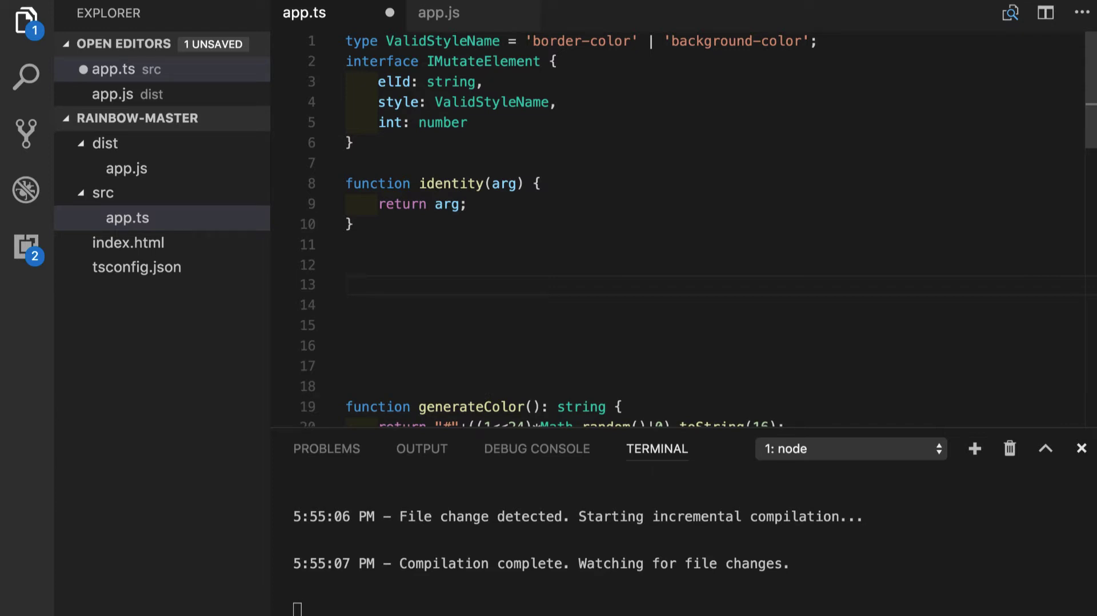
# Write the call identity('Oleg').length; on line 13 below the function
pyautogui.write('id')
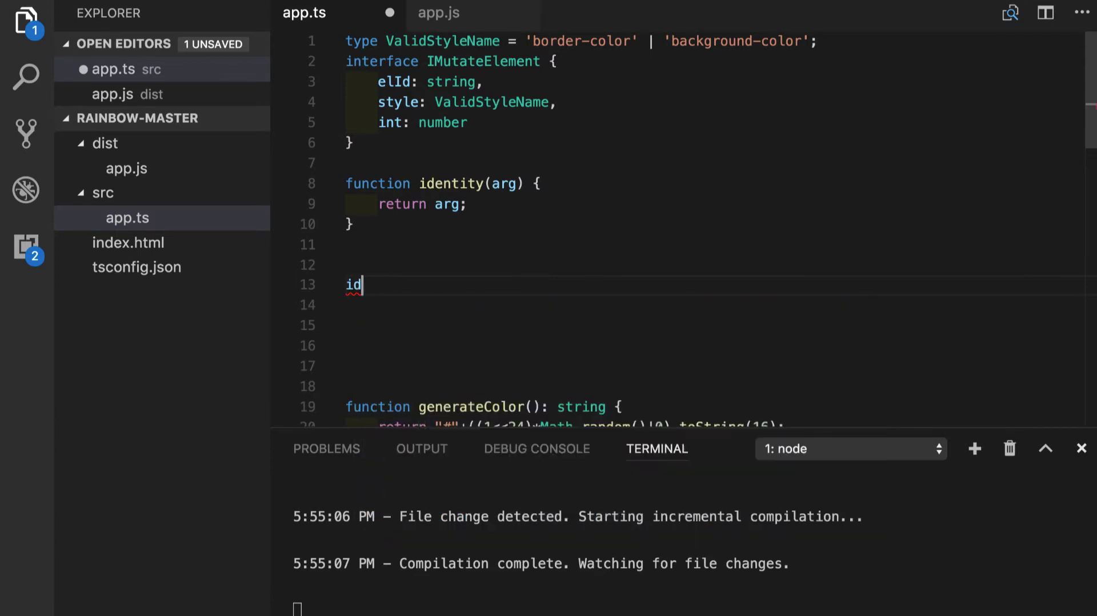
pyautogui.write('entity()')
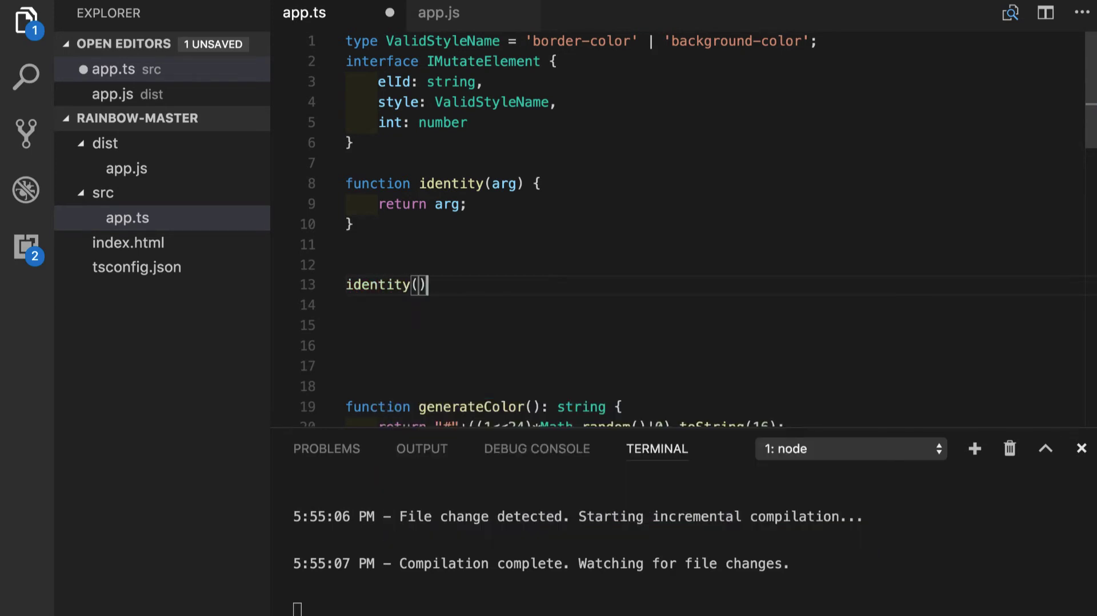
pyautogui.write("''")
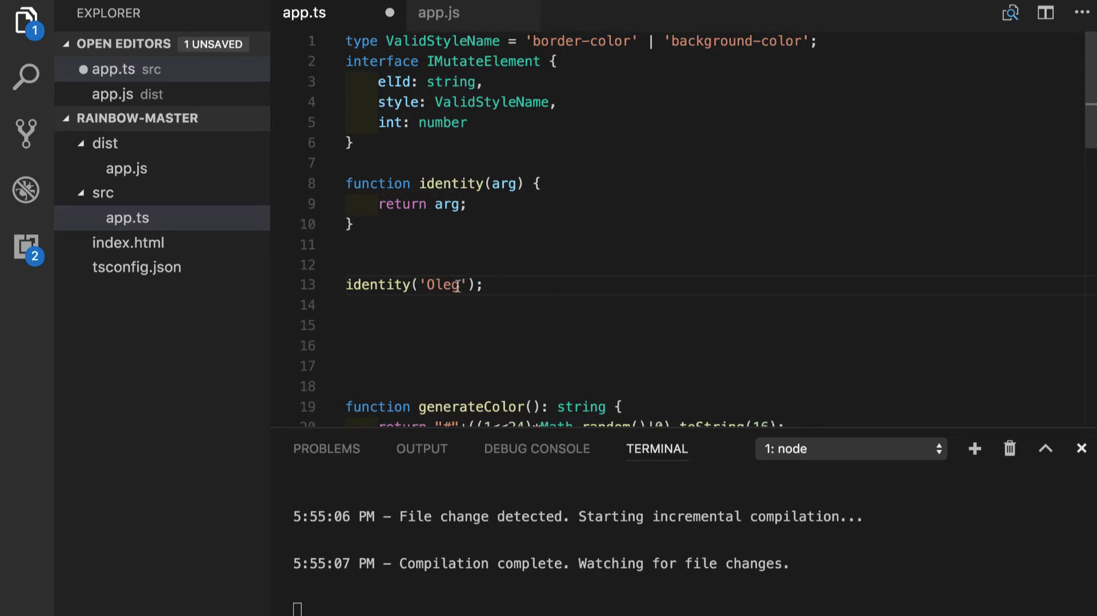
pyautogui.moveTo(378, 284)
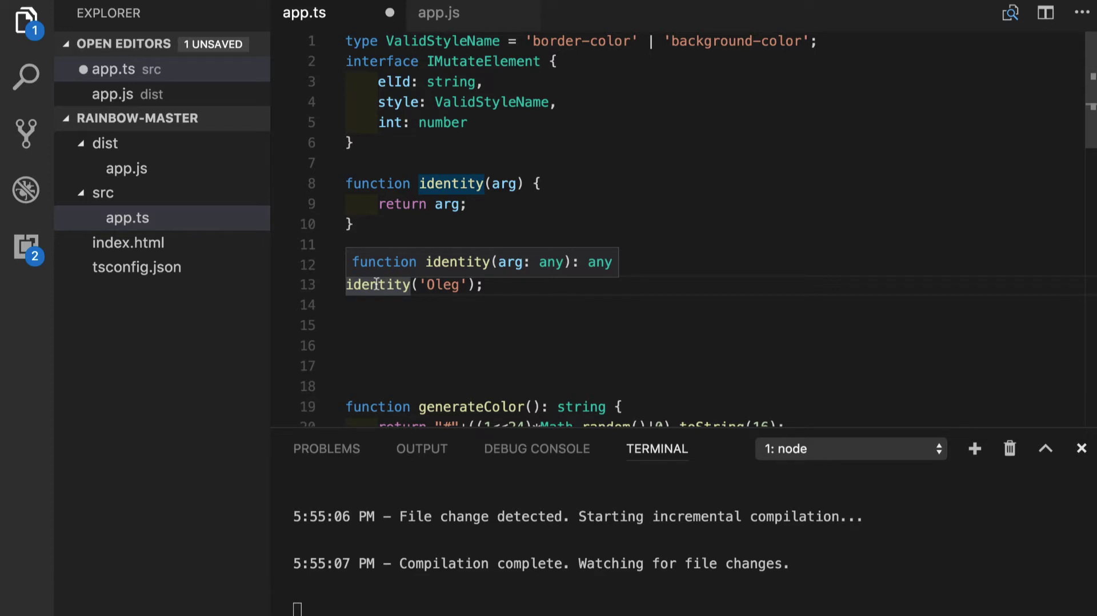
pyautogui.write('.')
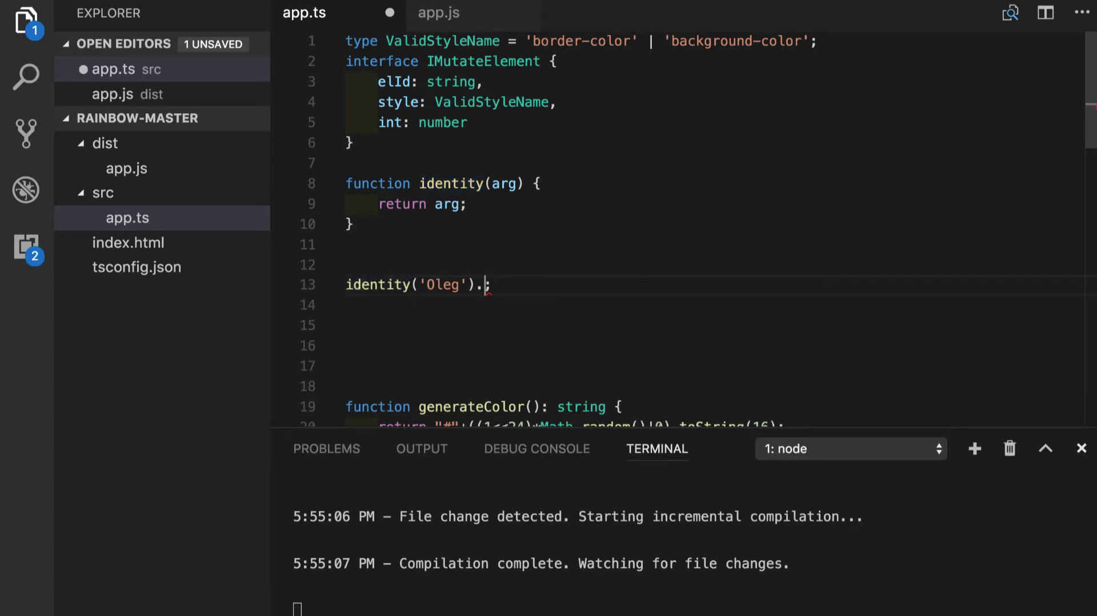
pyautogui.write('length')
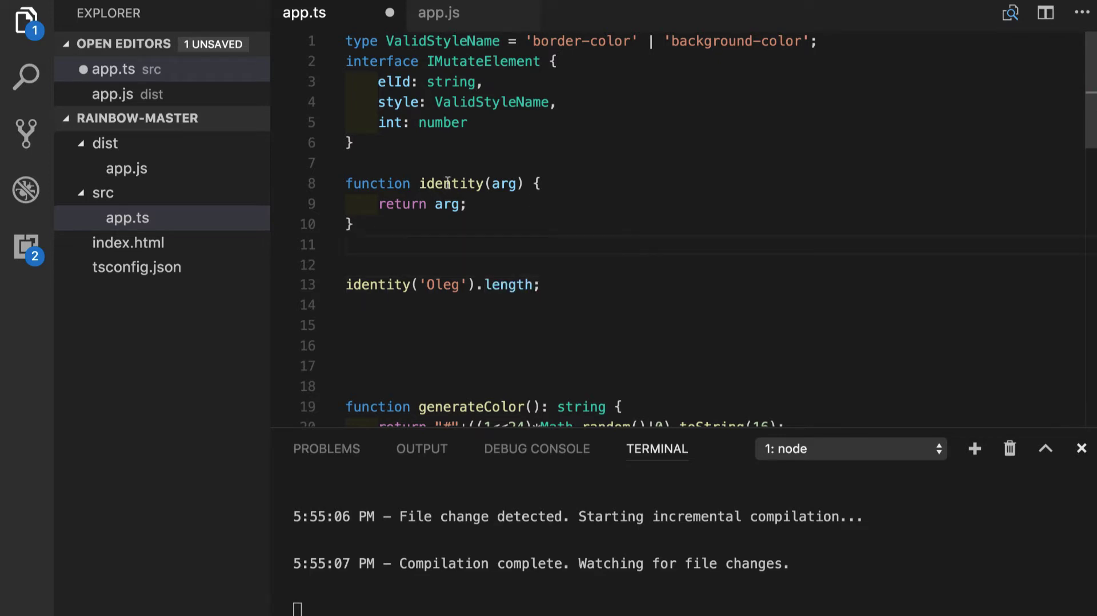
pyautogui.moveTo(656, 399)
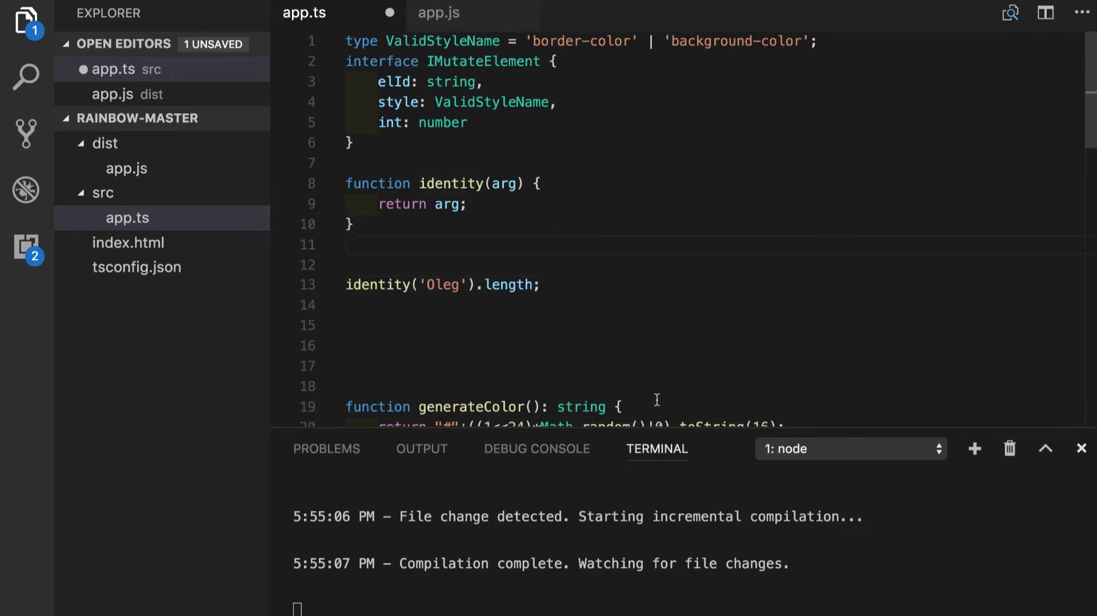
# Change the call to pass null and read .name, correcting the 'neme' typo
pyautogui.press('Backspace')
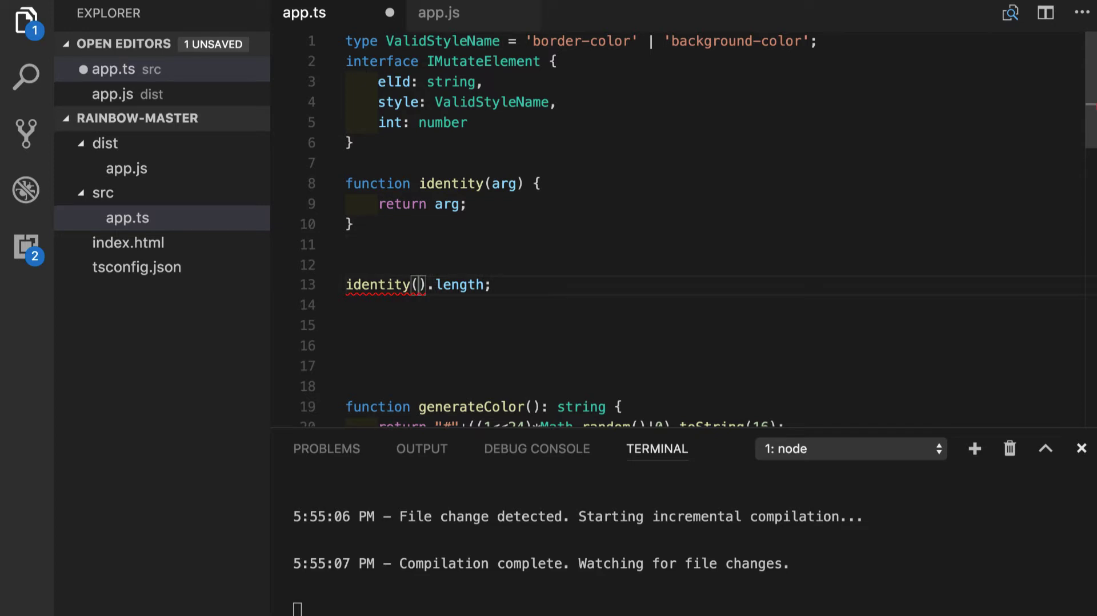
pyautogui.write('null')
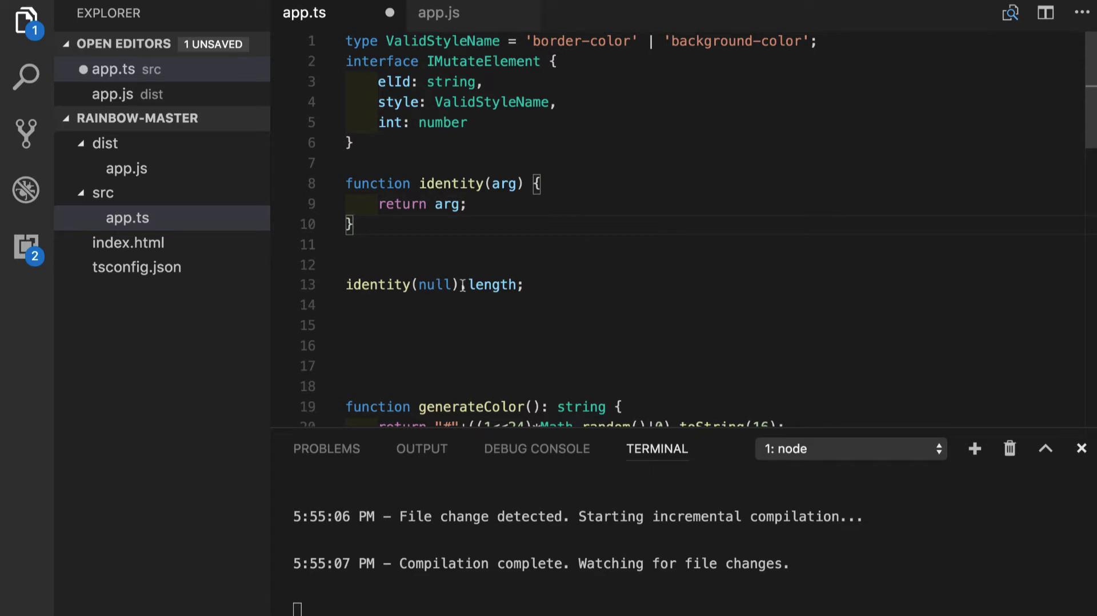
pyautogui.write('.')
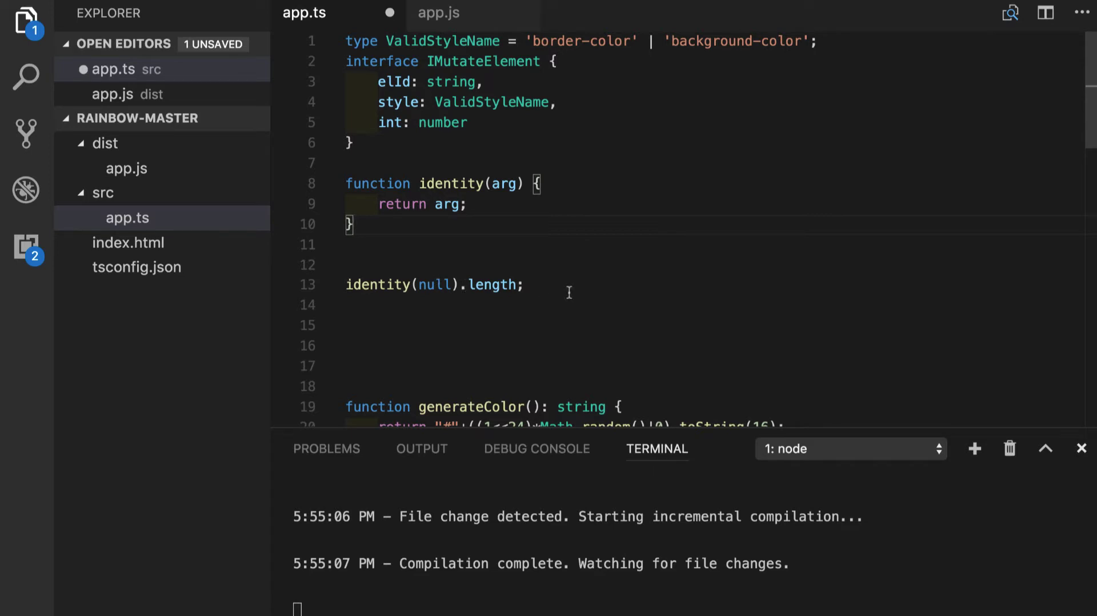
pyautogui.moveTo(628, 350)
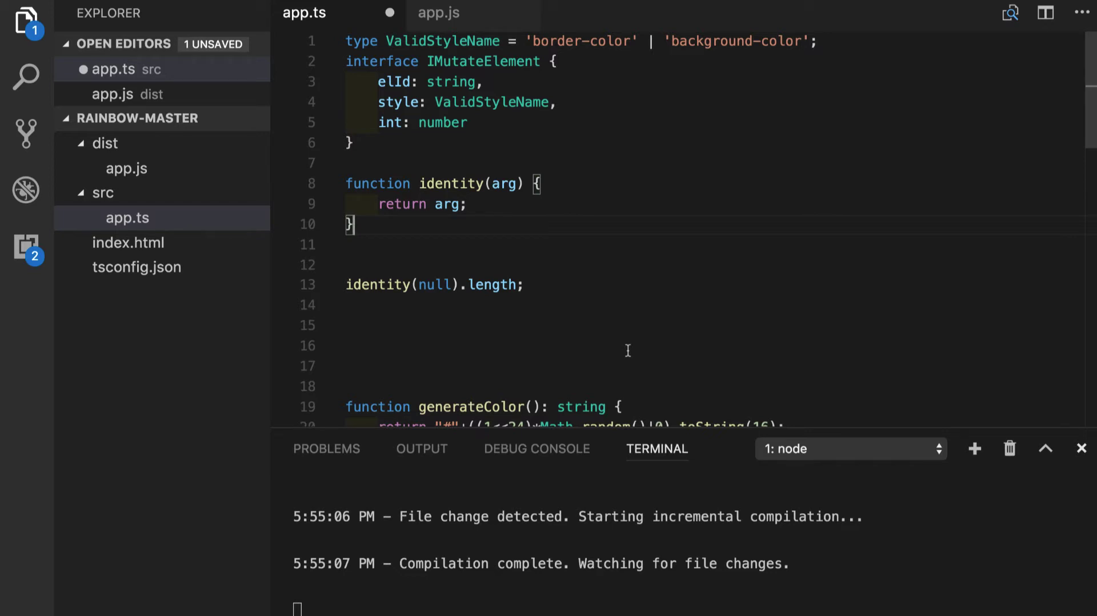
pyautogui.moveTo(426, 326)
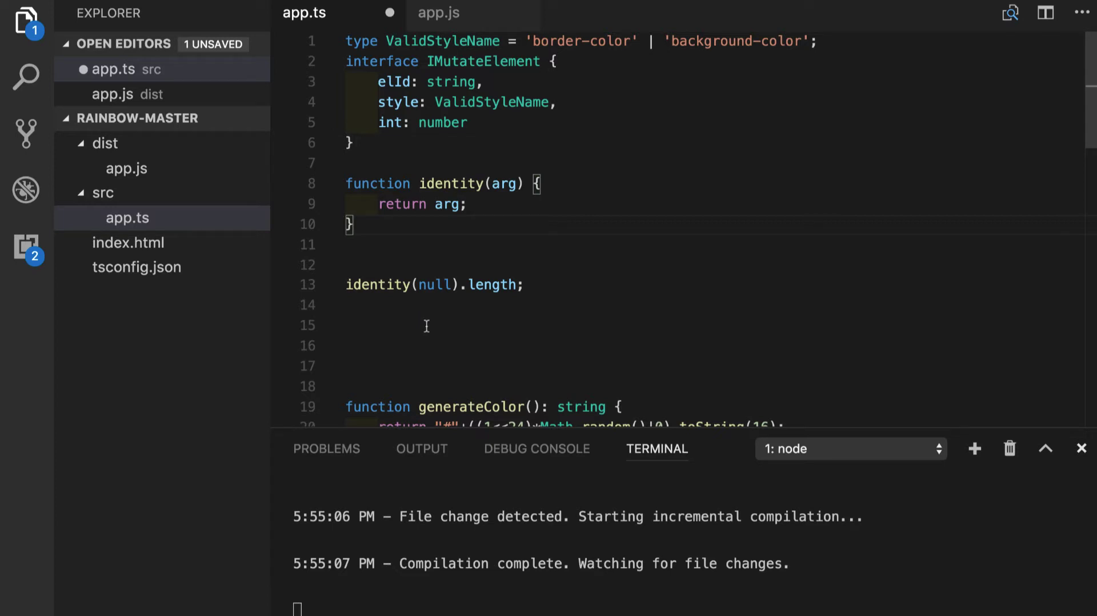
pyautogui.doubleClick(494, 285)
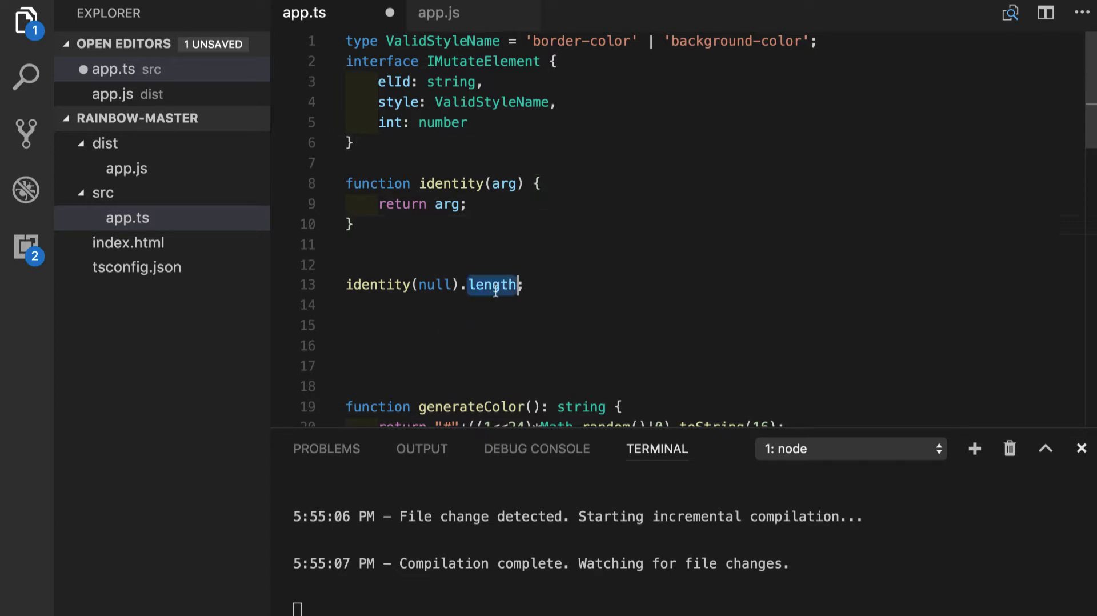
pyautogui.write('neme')
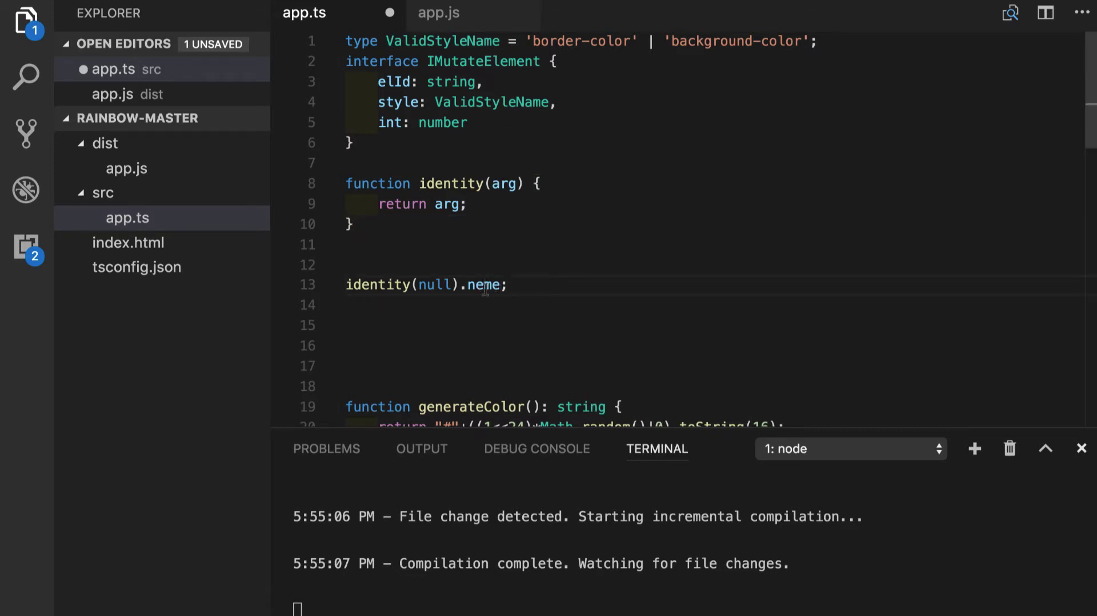
pyautogui.write('n')
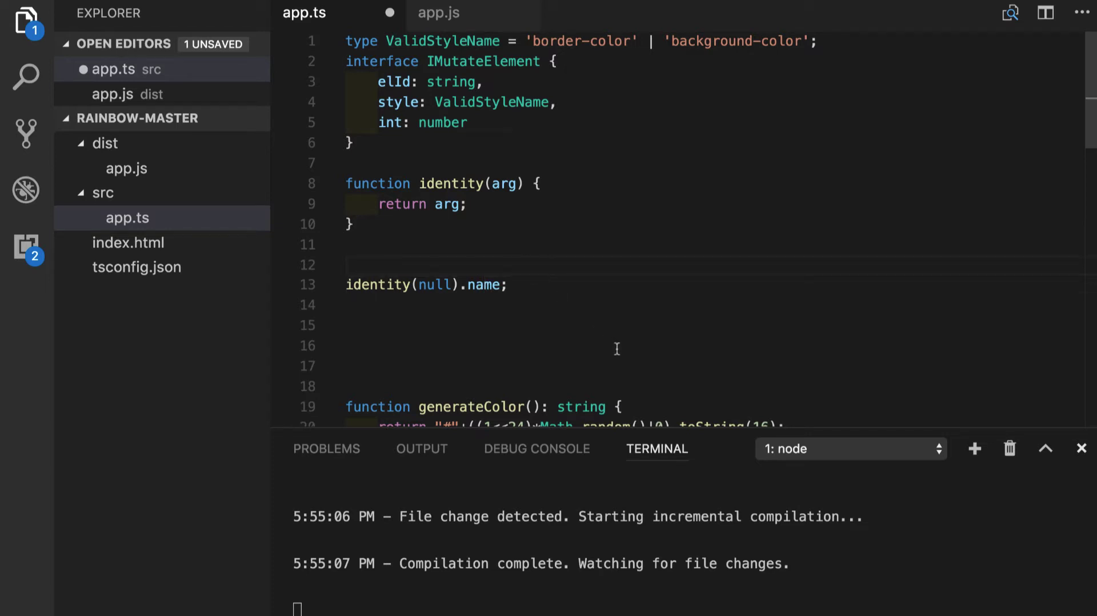
pyautogui.moveTo(507, 321)
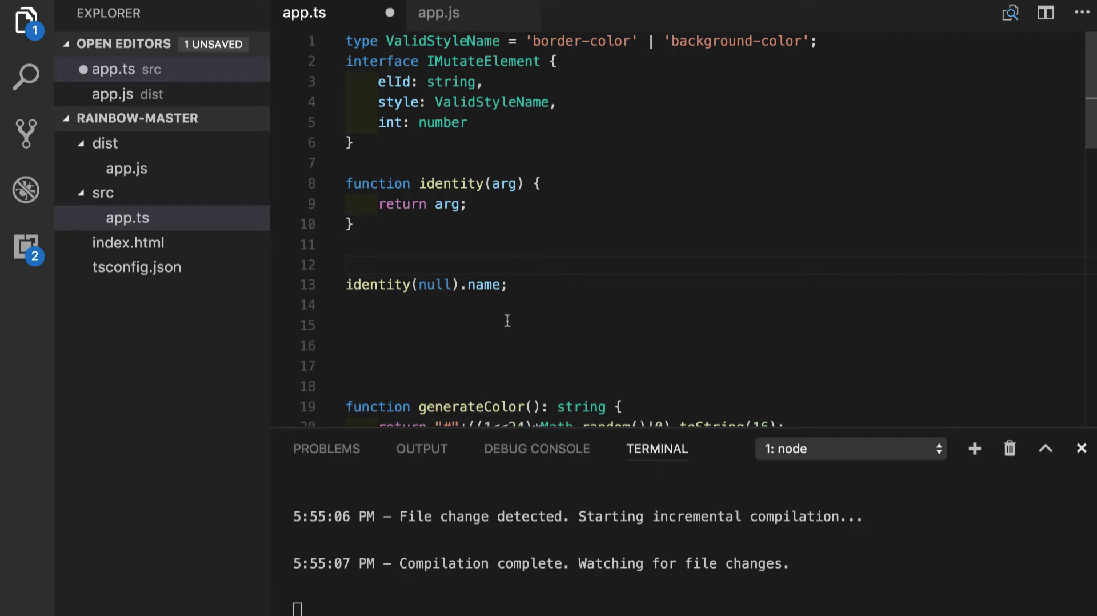
pyautogui.doubleClick(504, 183)
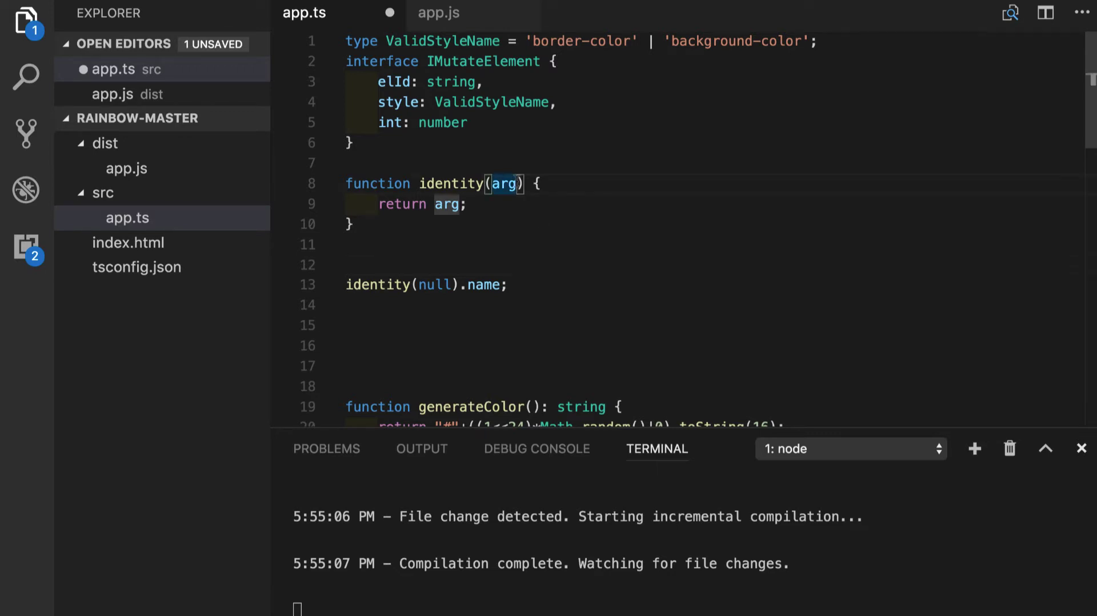
pyautogui.write(':')
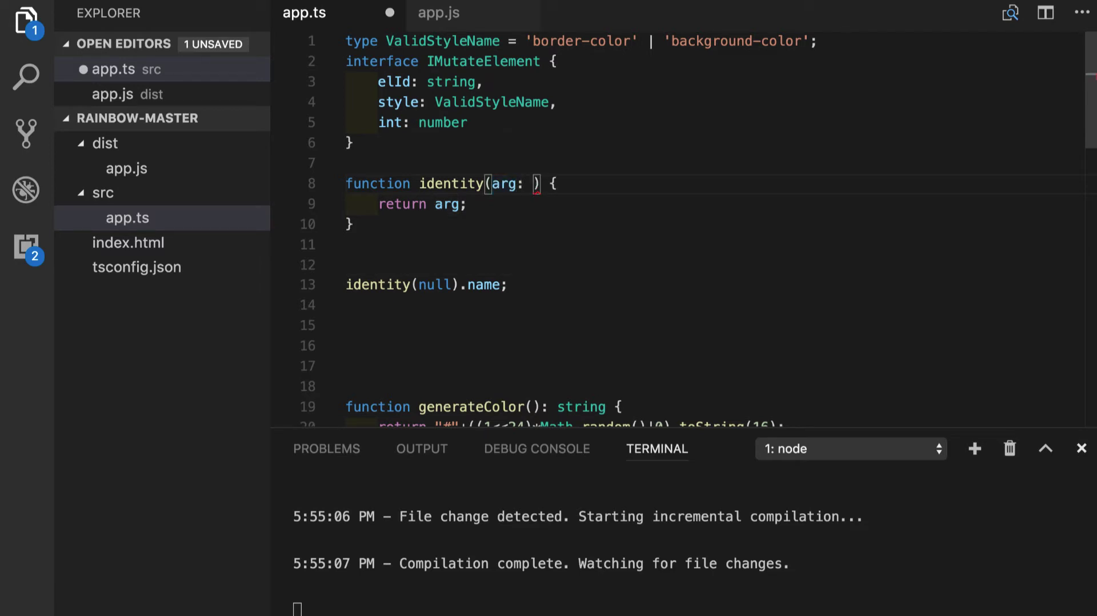
pyautogui.write('string')
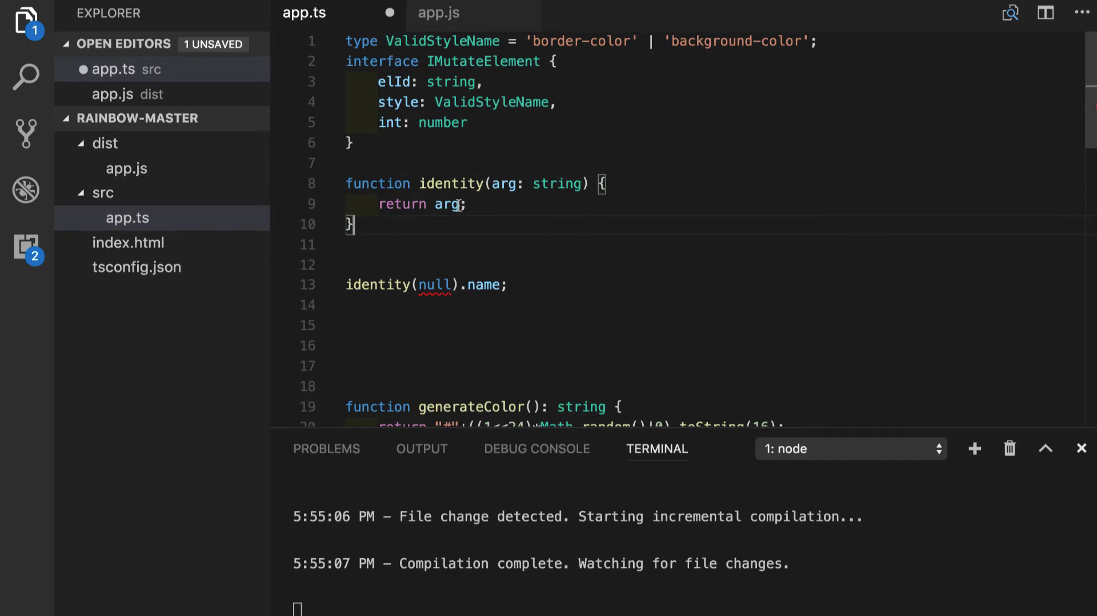
pyautogui.write(': string')
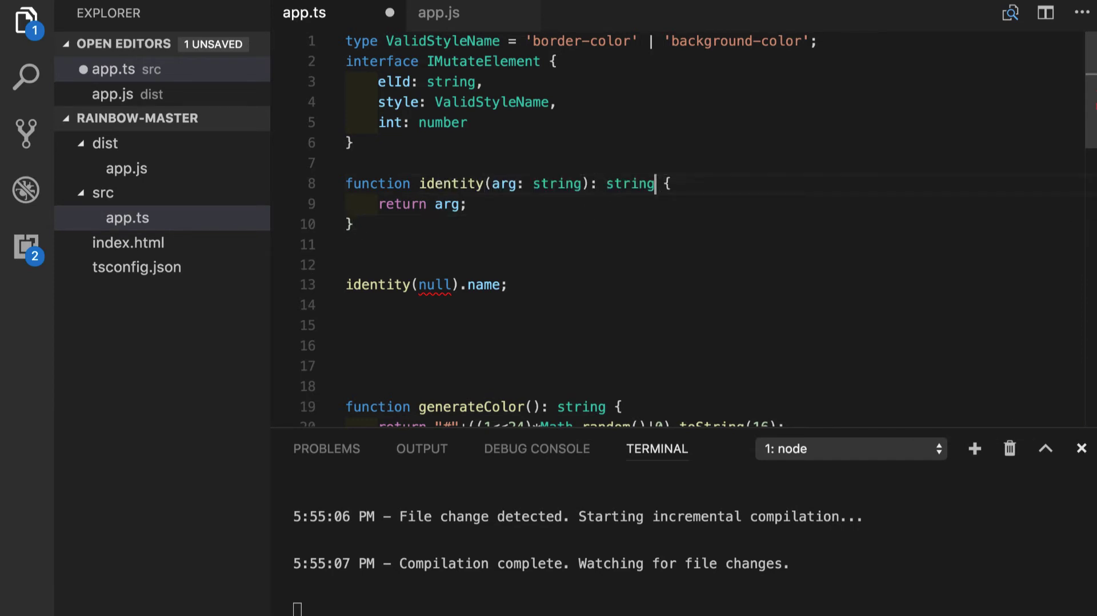
pyautogui.click(347, 386)
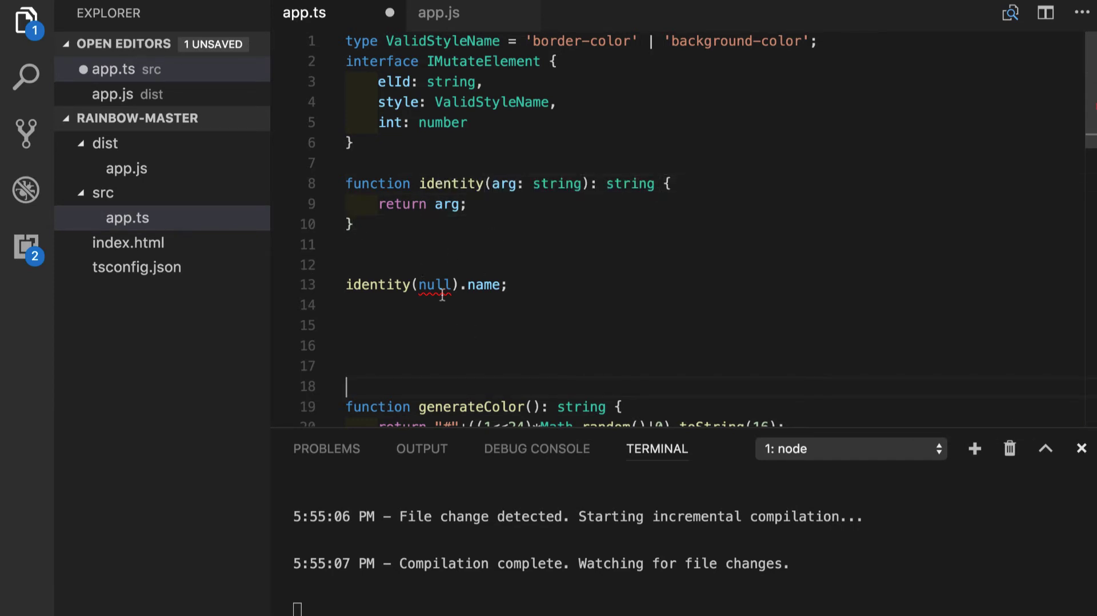
pyautogui.moveTo(434, 284)
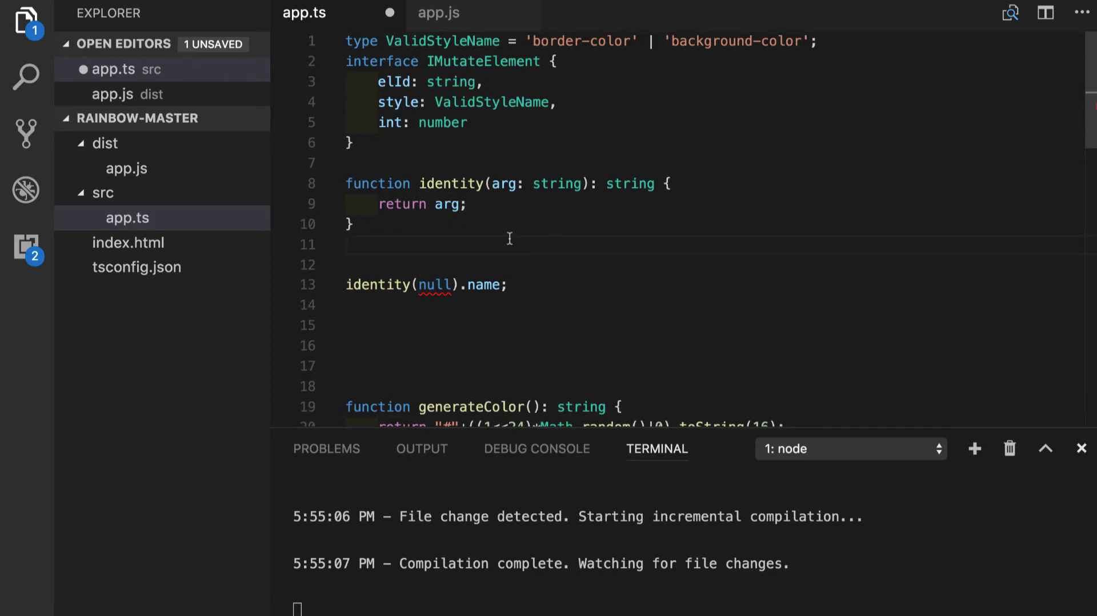
pyautogui.click(345, 244)
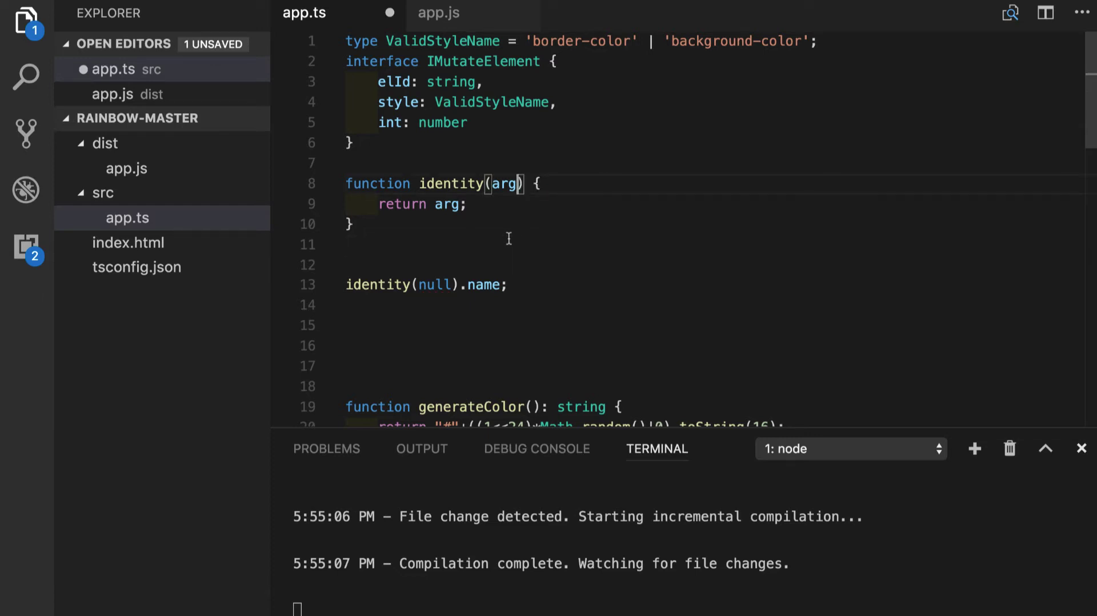
# Rewrite the signature as identity<T>(arg: T): T
pyautogui.write('<>')
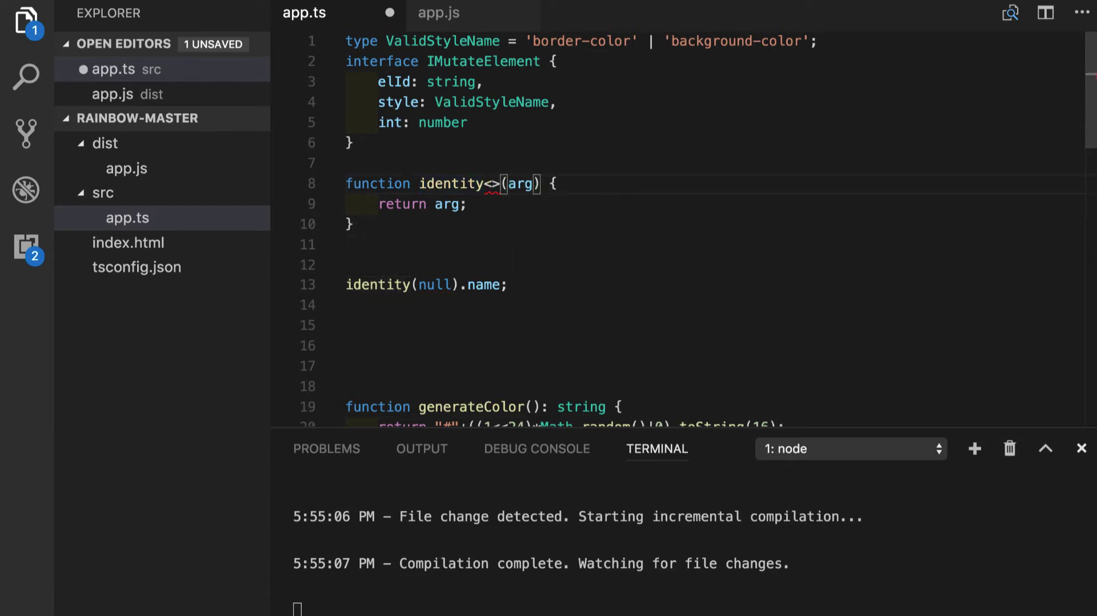
pyautogui.write('t')
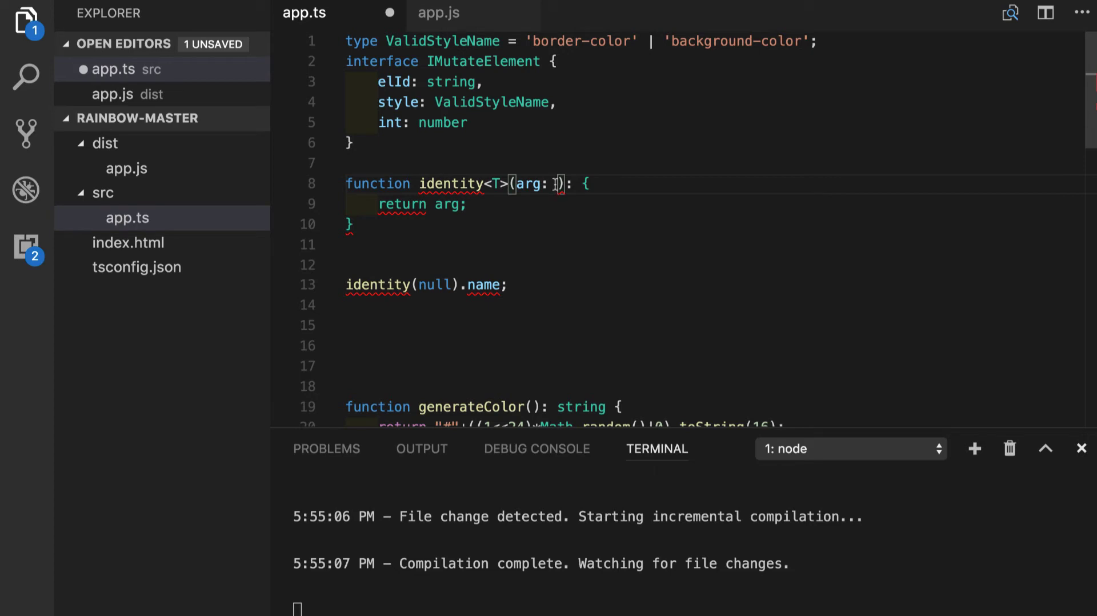
pyautogui.write('T):')
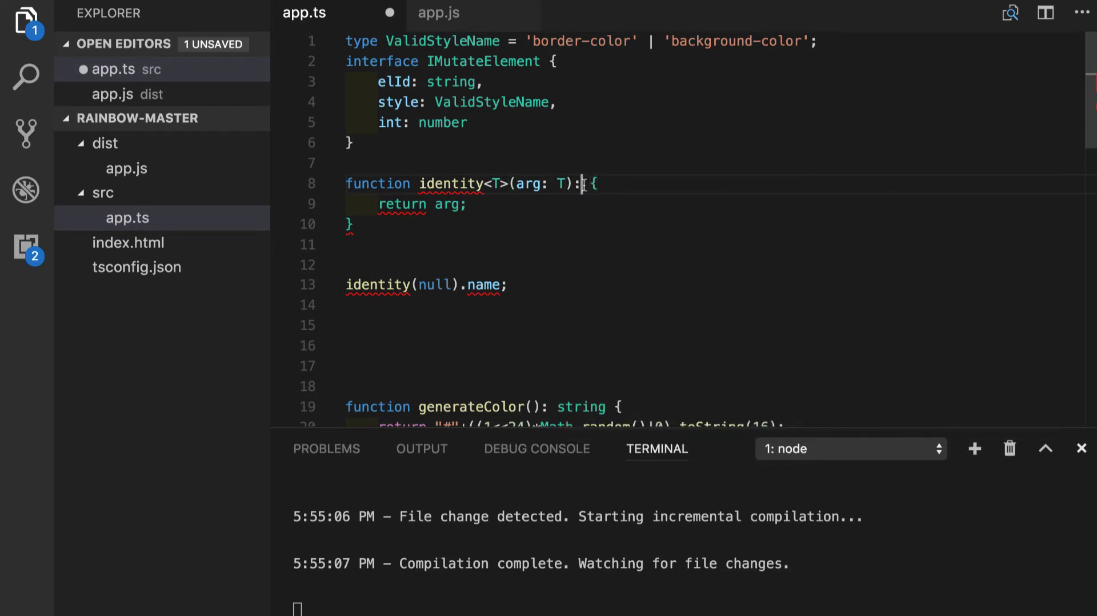
pyautogui.write('T')
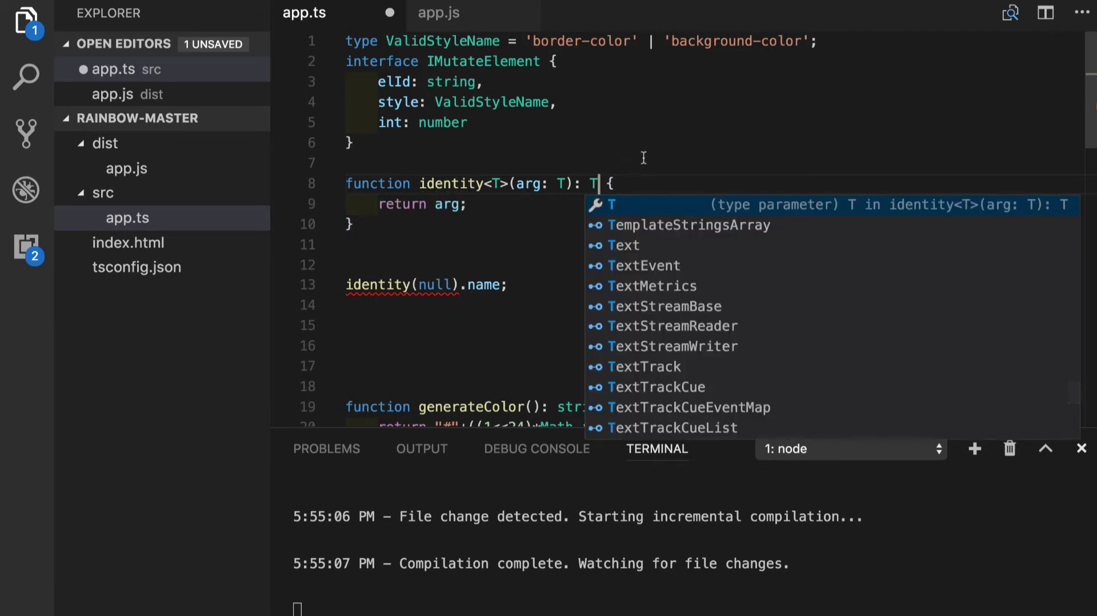
pyautogui.press('Escape')
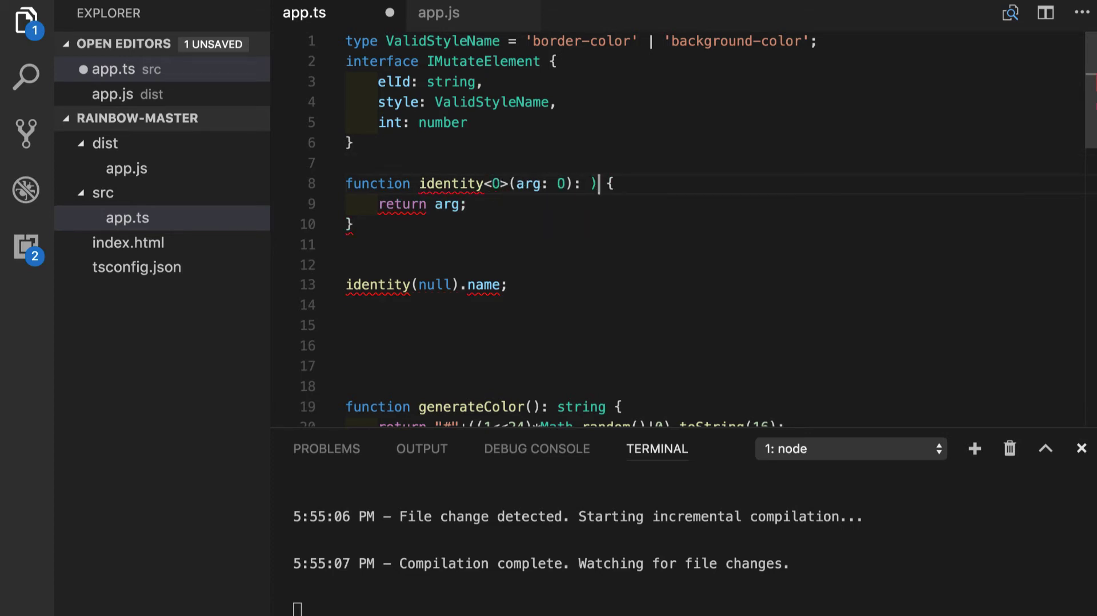
pyautogui.press('Backspace')
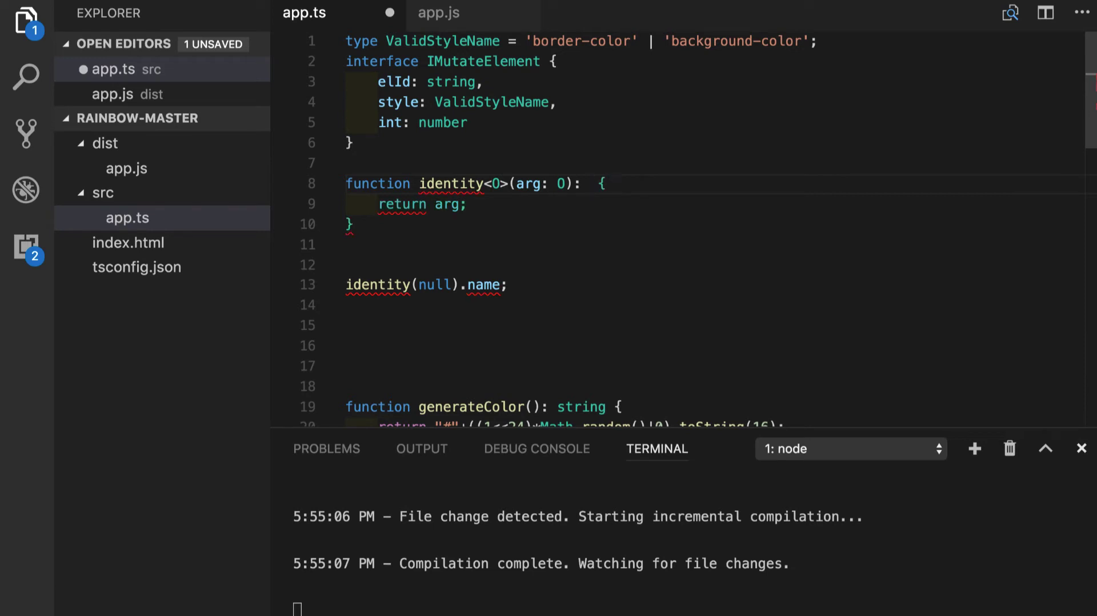
pyautogui.write('T')
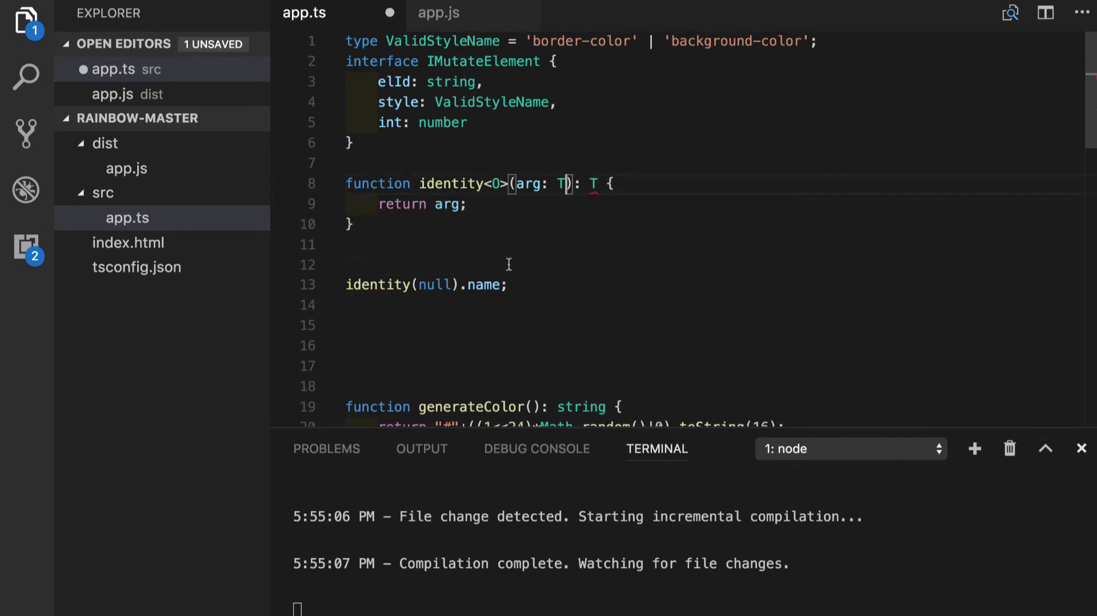
pyautogui.write('T')
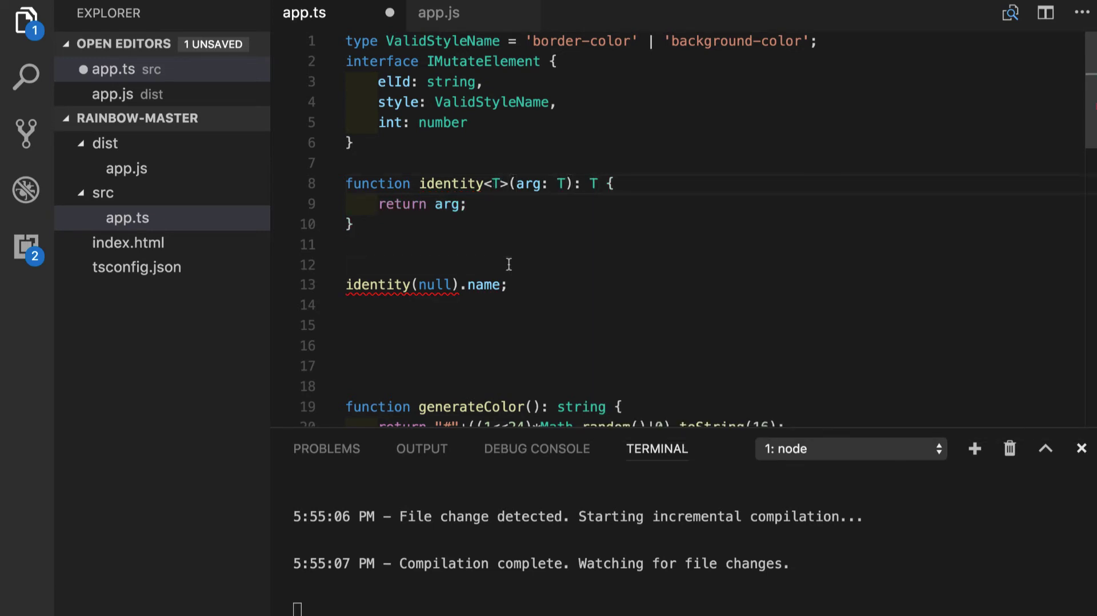
pyautogui.moveTo(438, 284)
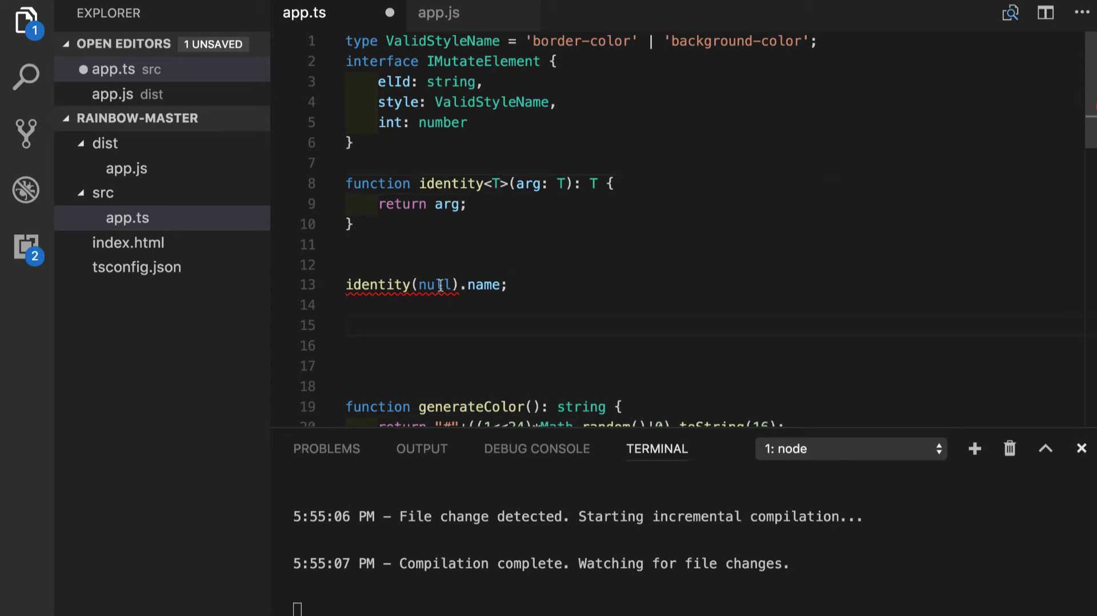
# Swap the null argument for {}, then for 'Oleg', and read .length from the result
pyautogui.doubleClick(434, 284)
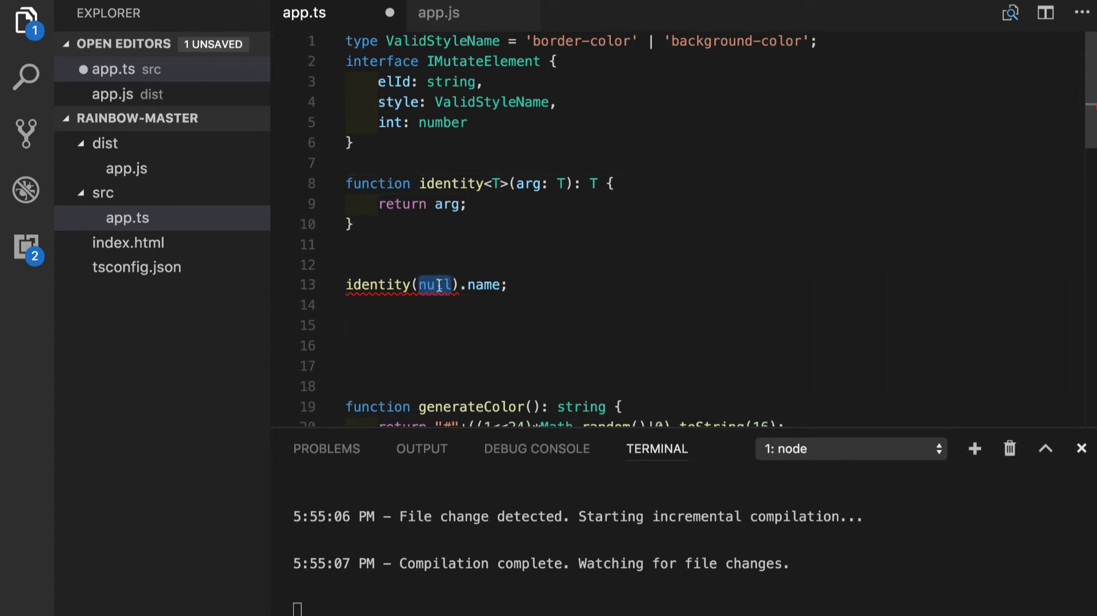
pyautogui.write('{}')
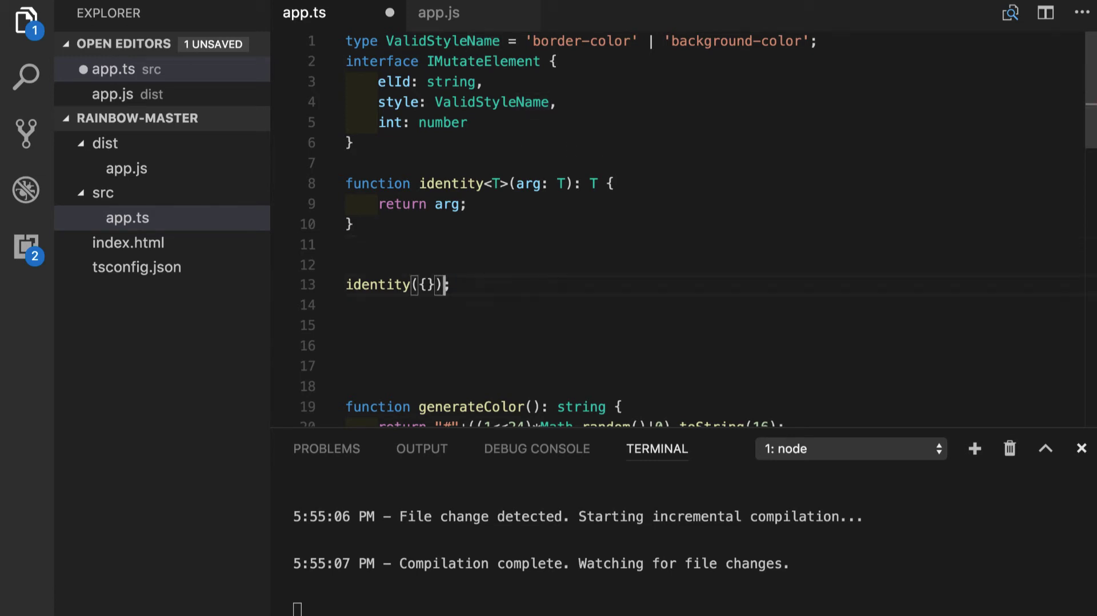
pyautogui.doubleClick(426, 285)
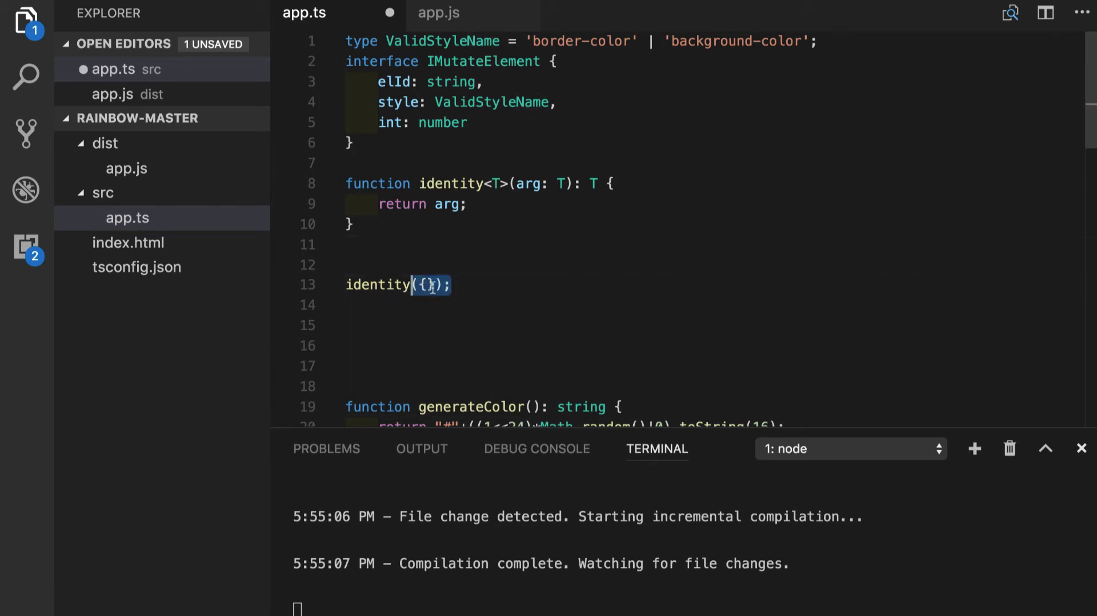
pyautogui.write("'Oleg'")
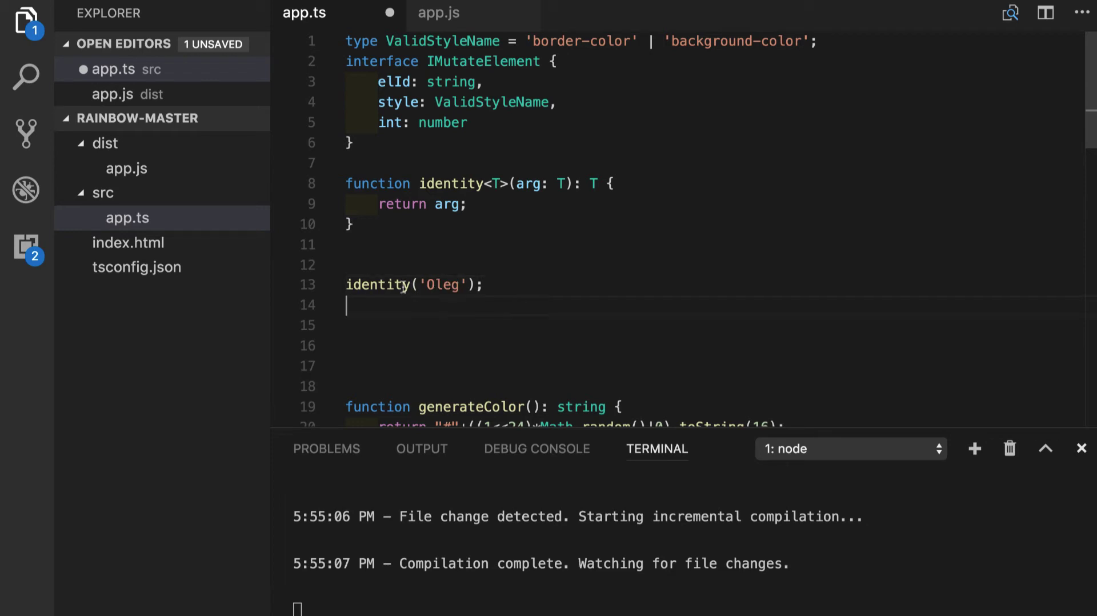
pyautogui.moveTo(384, 284)
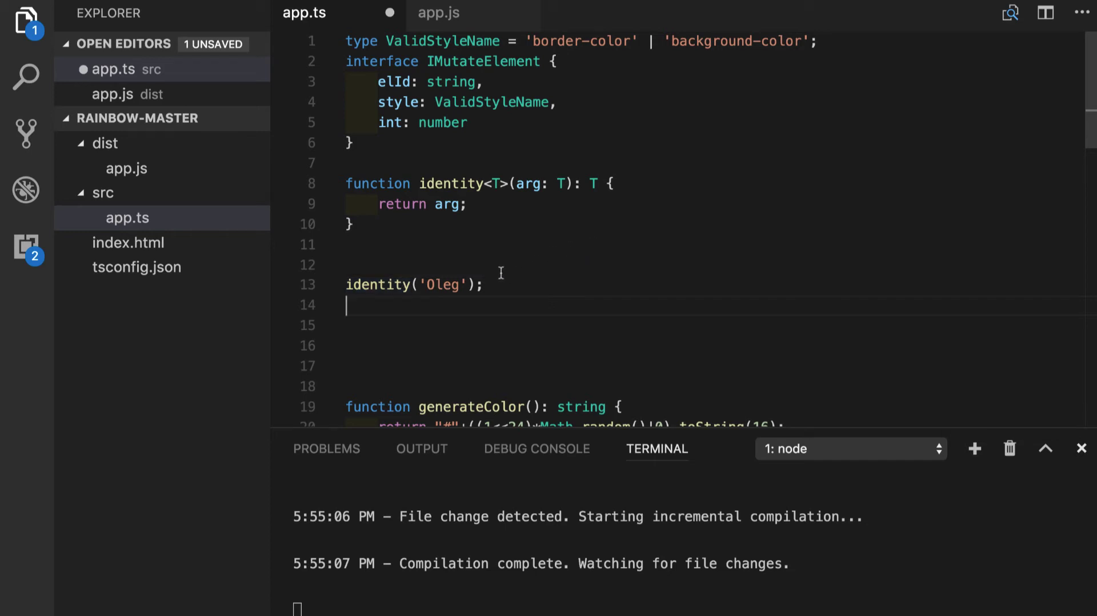
pyautogui.write('.length')
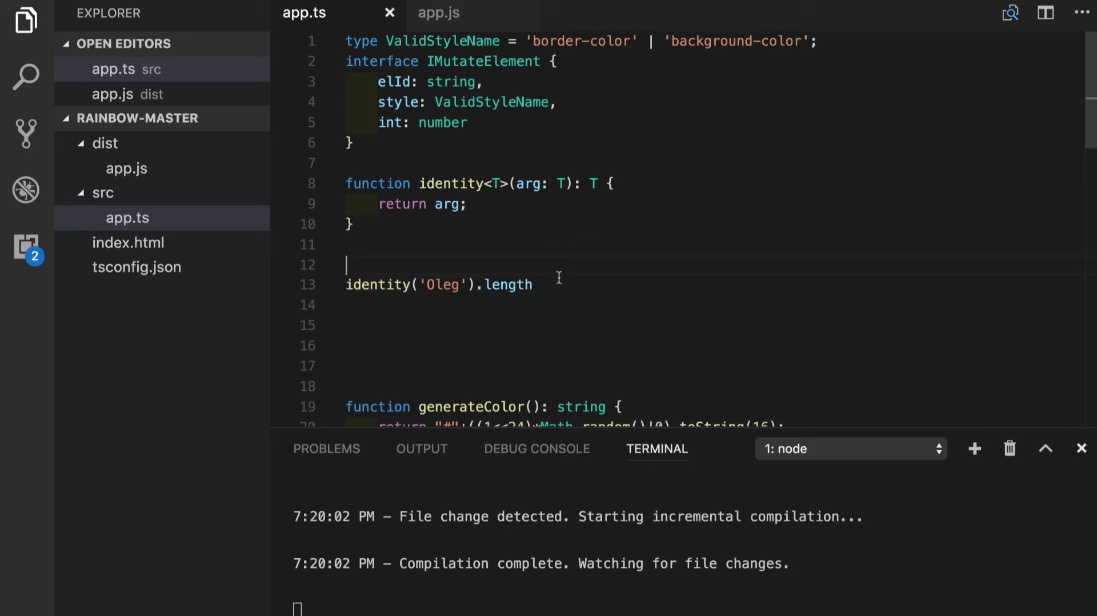
pyautogui.moveTo(507, 284)
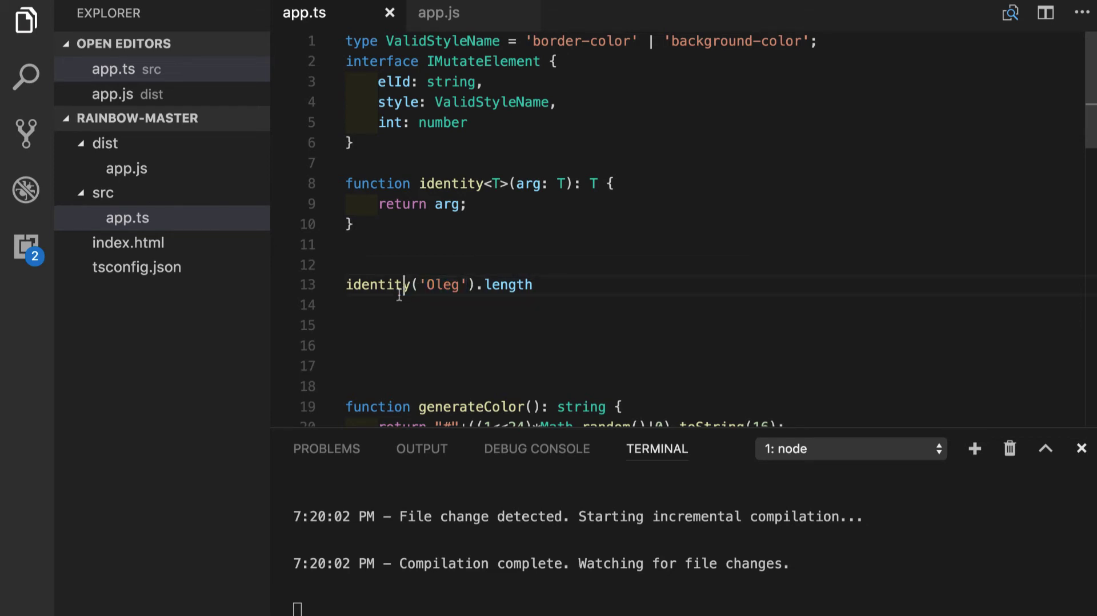
# Replace the 'Oleg' argument with the number 8 so .length is flagged
pyautogui.doubleClick(441, 285)
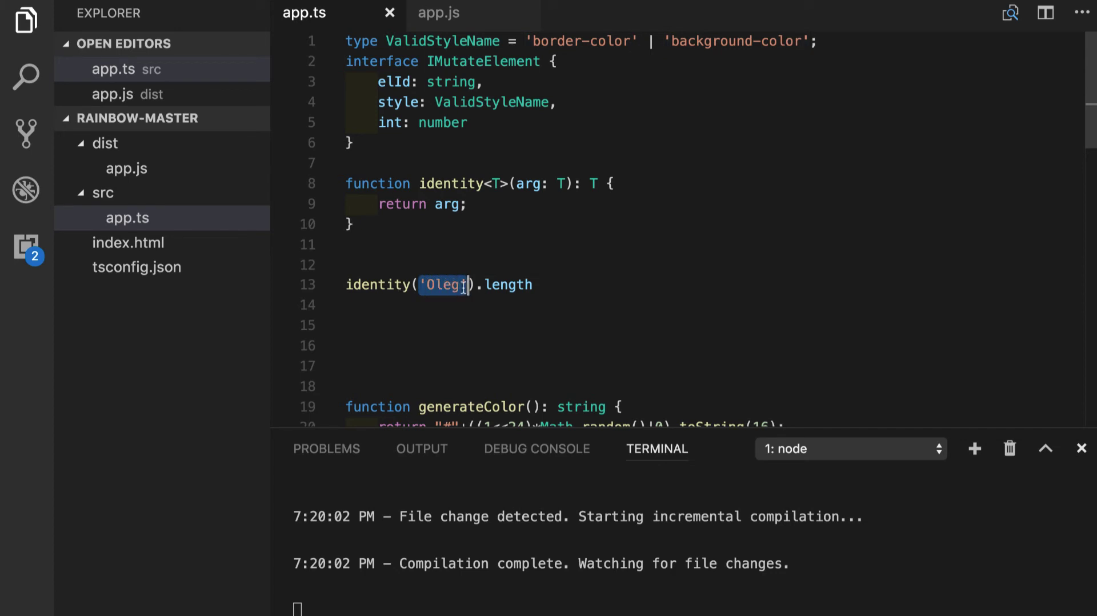
pyautogui.write('8')
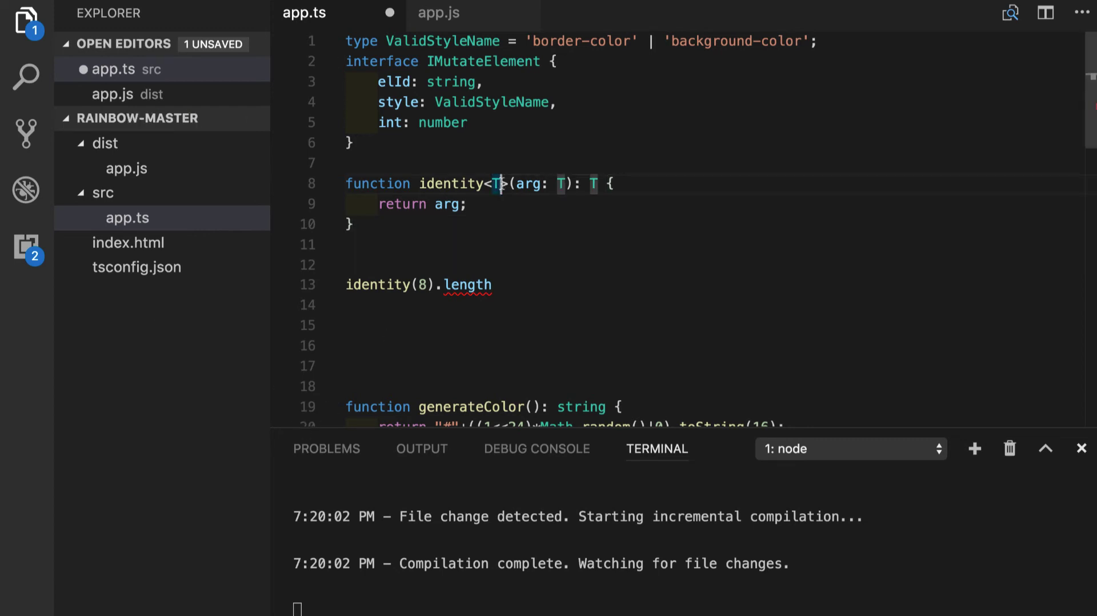
# Extend the signature to identity<T, O>(arg: T, name: O) and start a let name line in the body
pyautogui.write(', O')
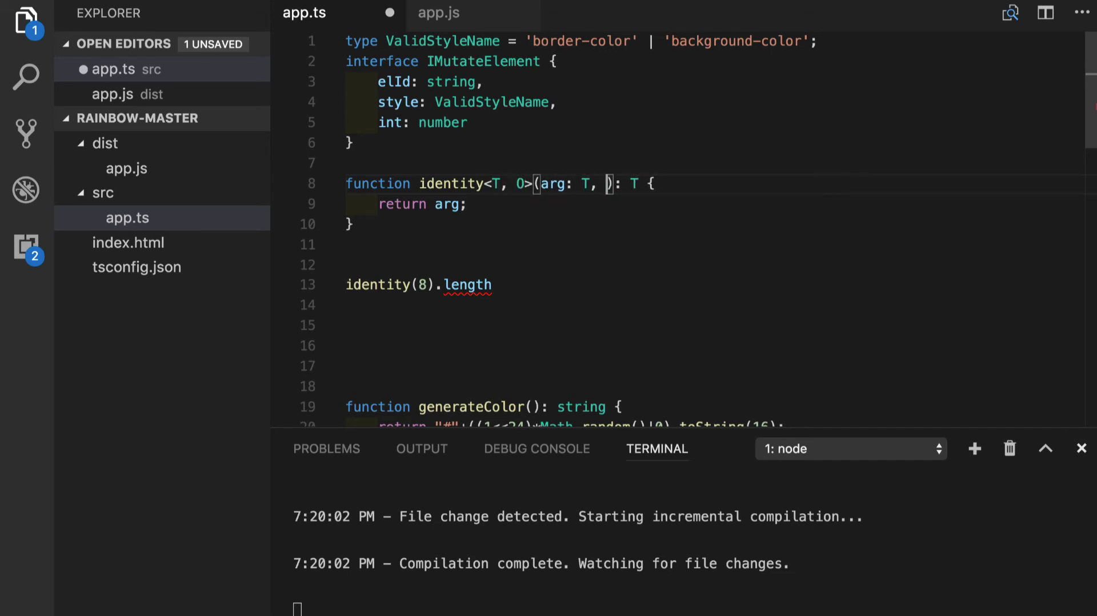
pyautogui.write('name: O')
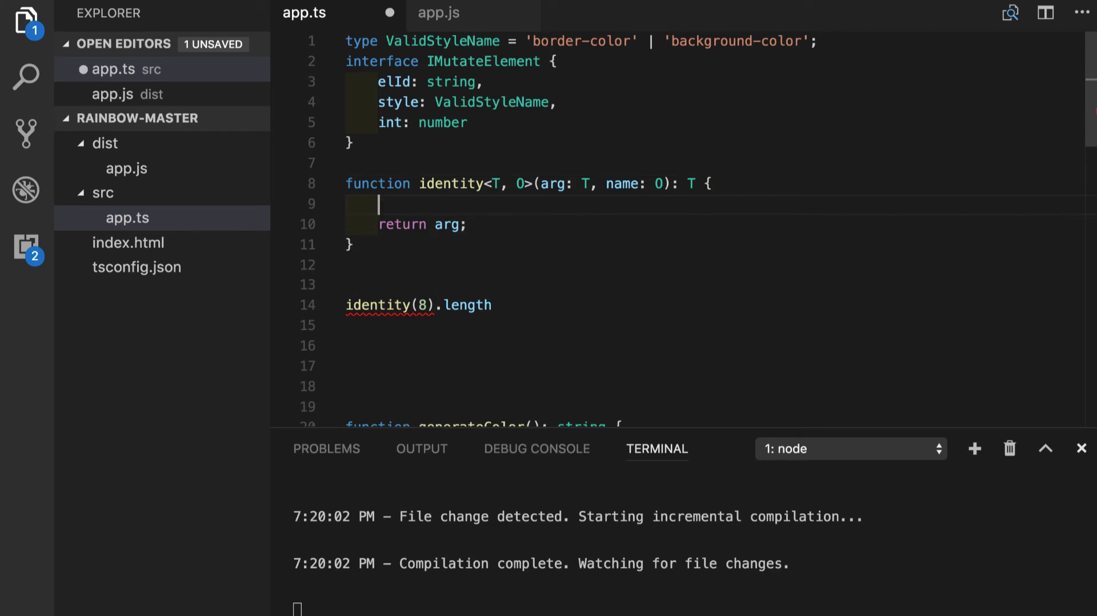
pyautogui.write('let _')
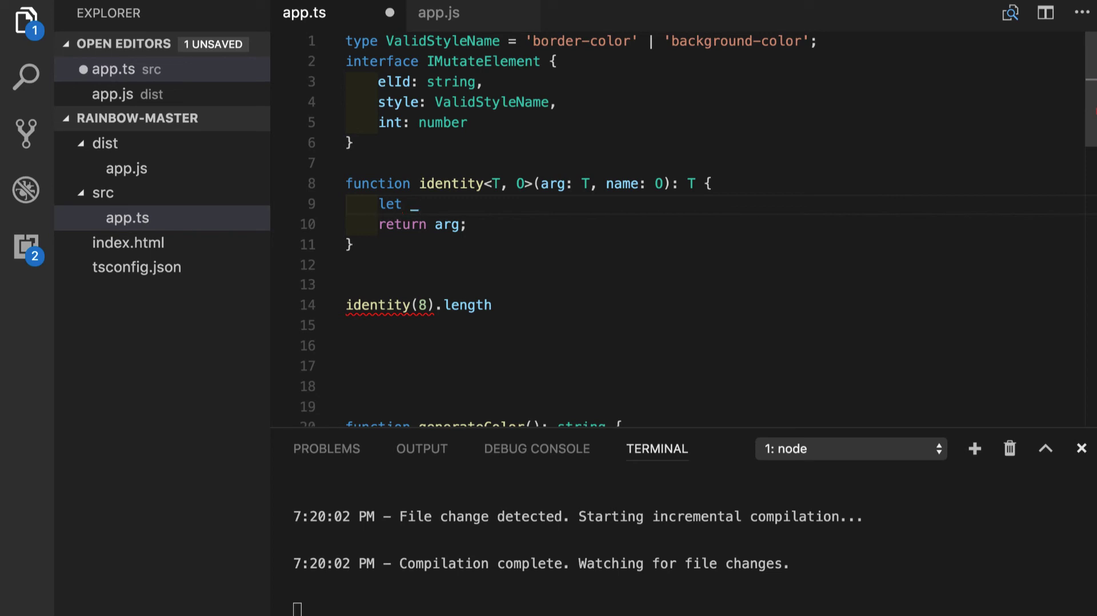
pyautogui.write('name: 0 .....')
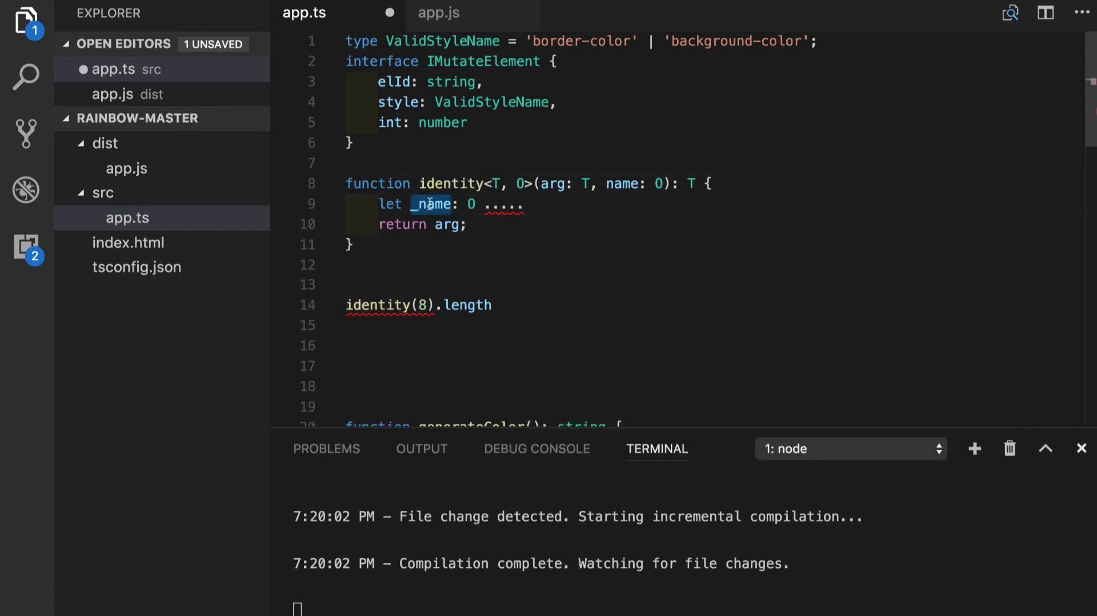
pyautogui.moveTo(471, 203)
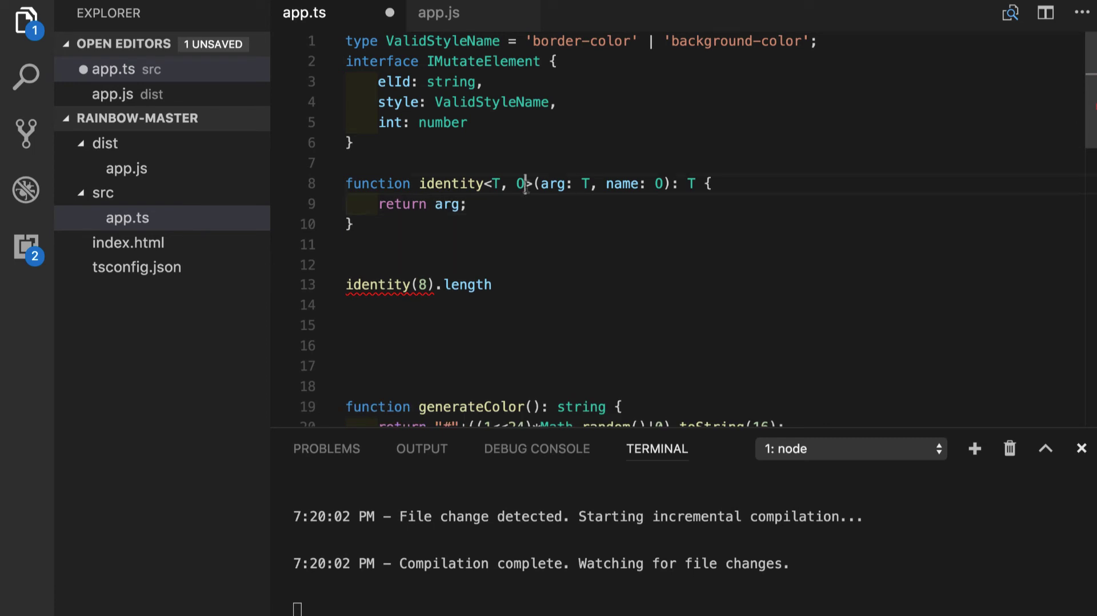
# Drop the O parameter and .length/8, making the call identity<string>('Oleg')
pyautogui.press('Backspace')
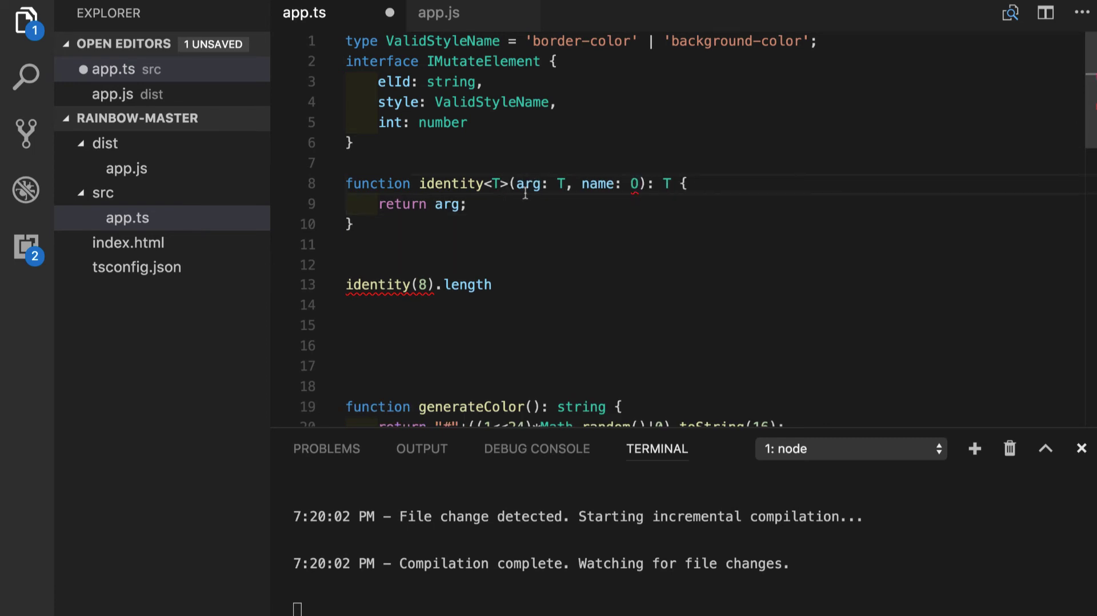
pyautogui.doubleClick(466, 285)
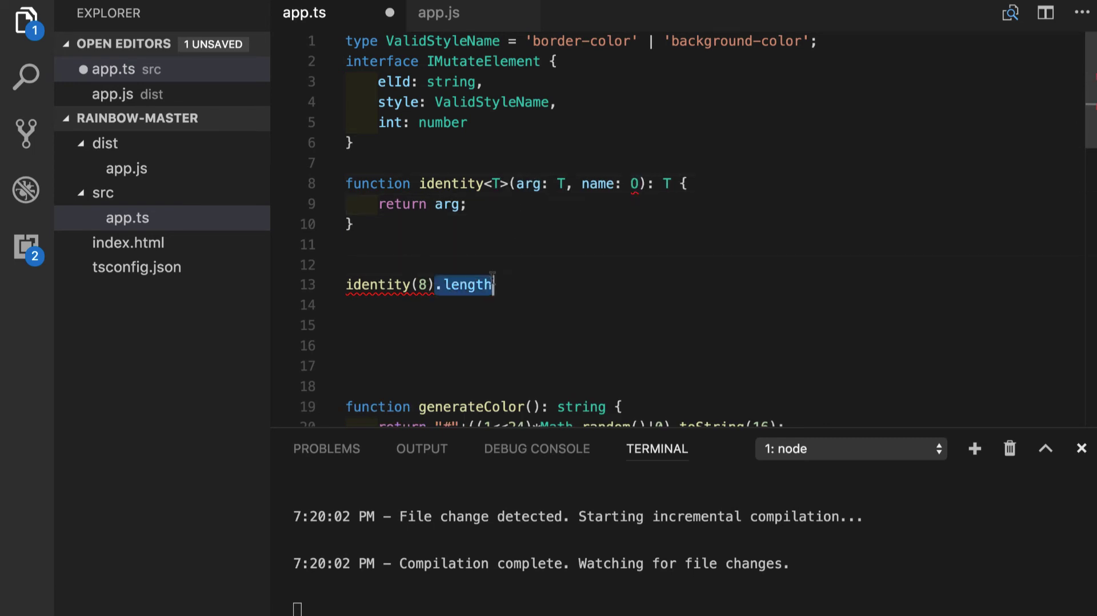
pyautogui.press('Backspace')
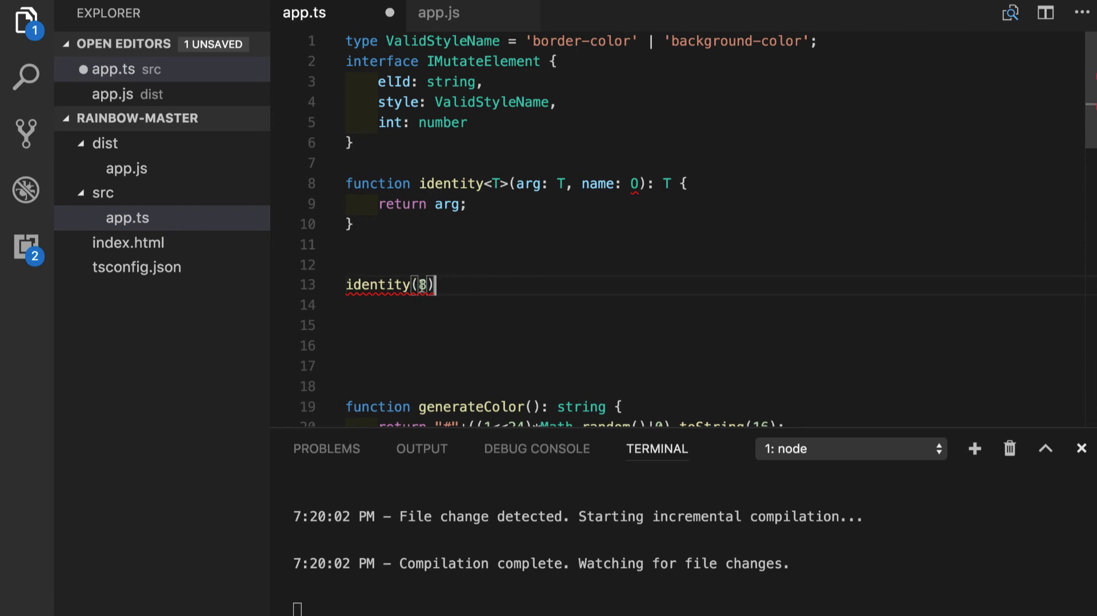
pyautogui.press('Backspace')
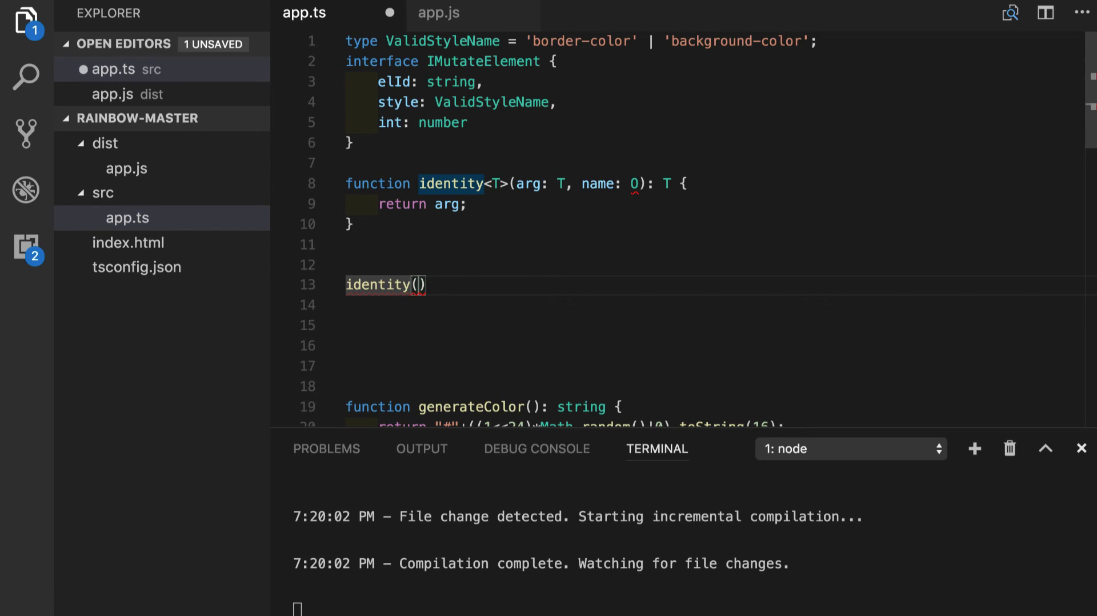
pyautogui.write('<>')
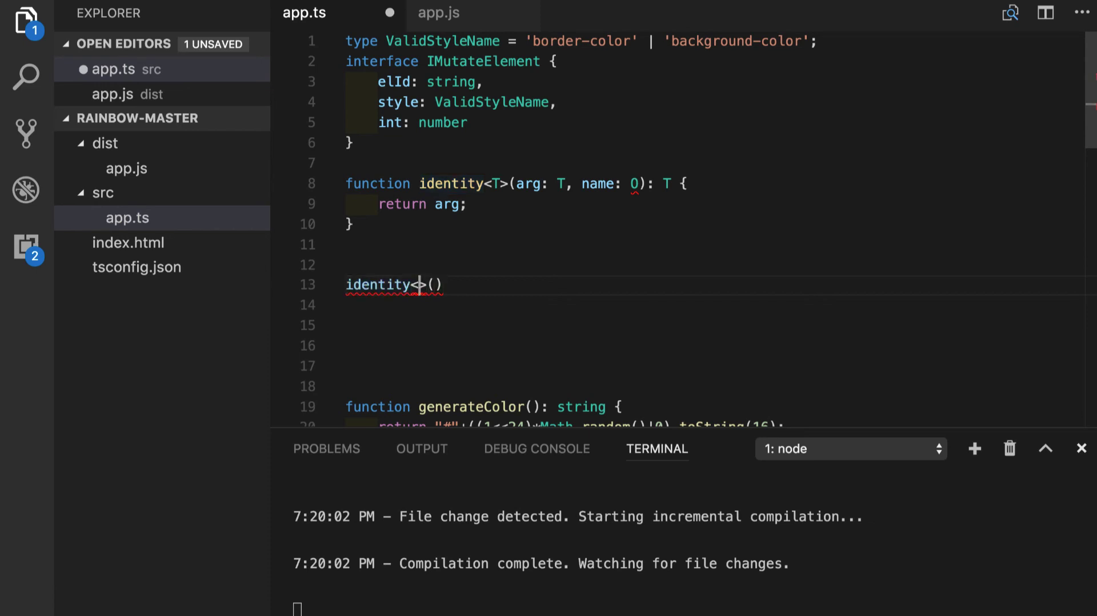
pyautogui.write('string')
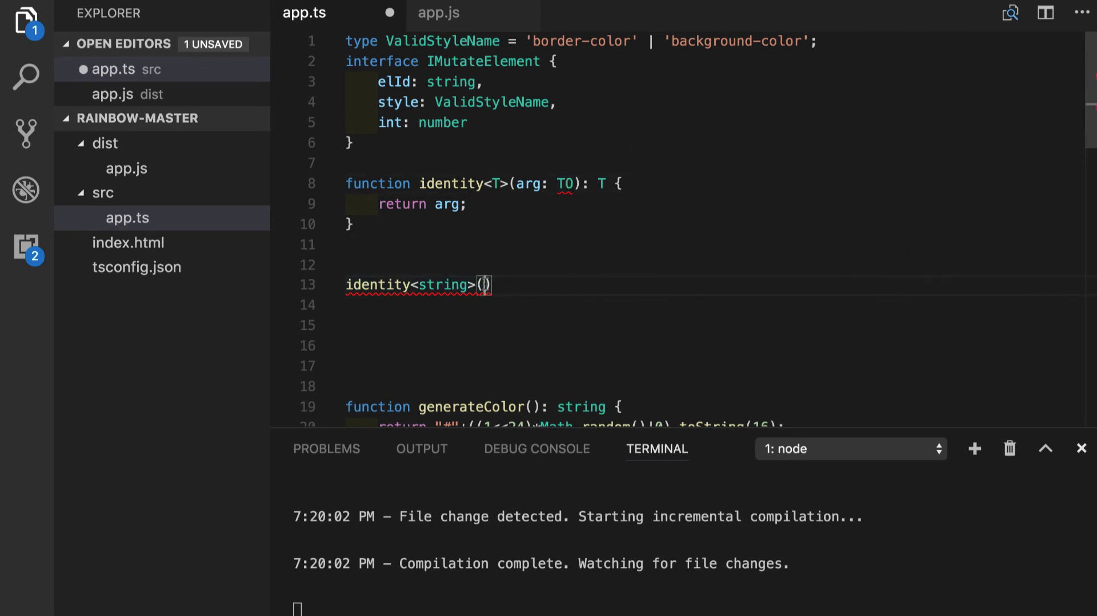
pyautogui.write("'Oleg'")
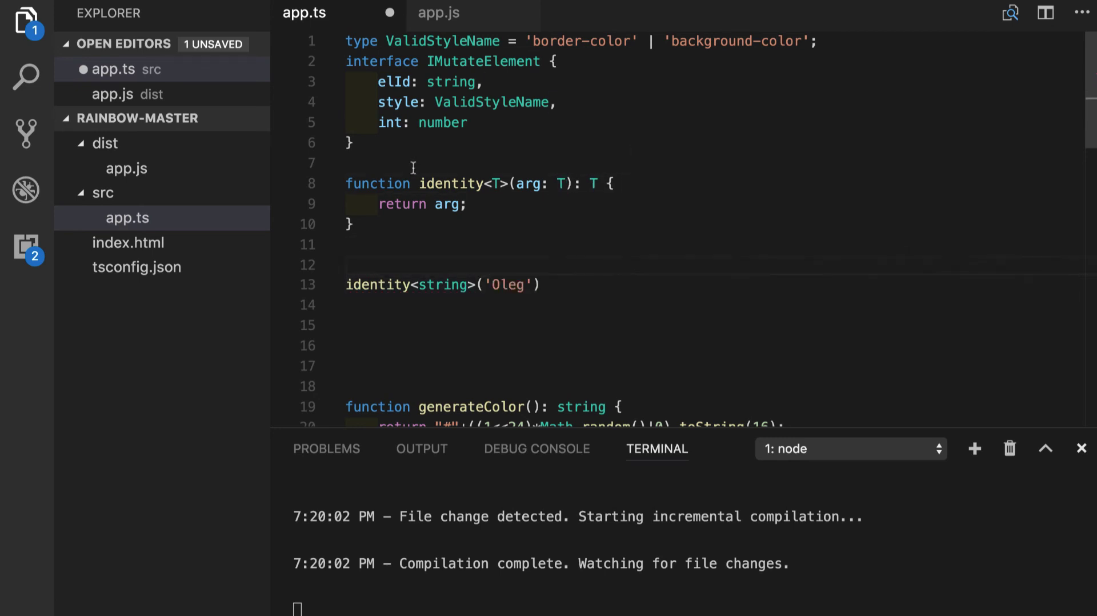
pyautogui.moveTo(378, 284)
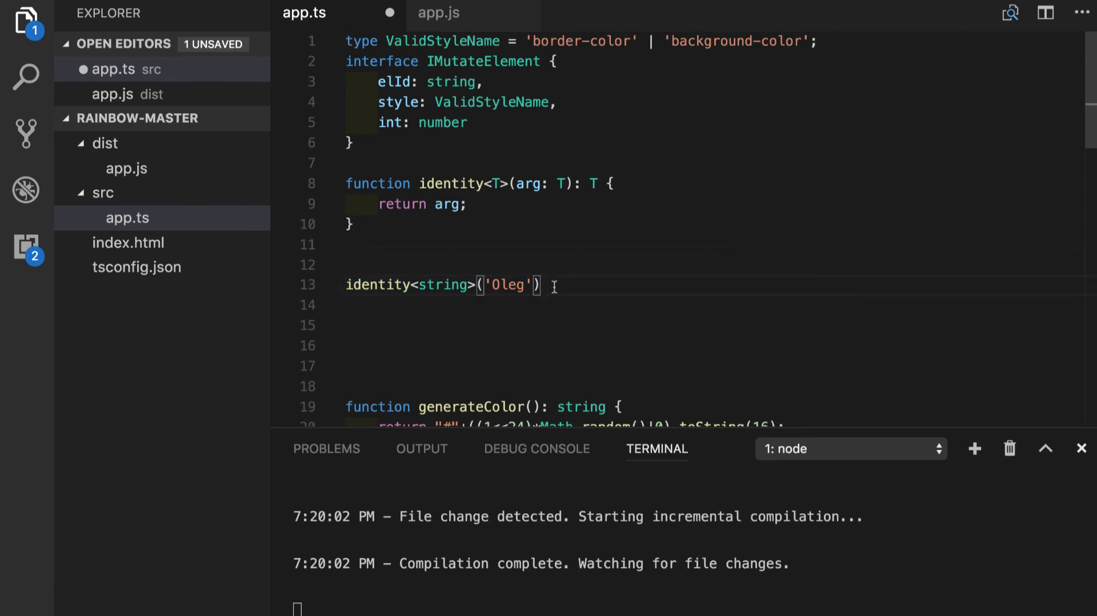
# Append a nonsense member .jiorjtg to the call so it is flagged as not a string method
pyautogui.write('.')
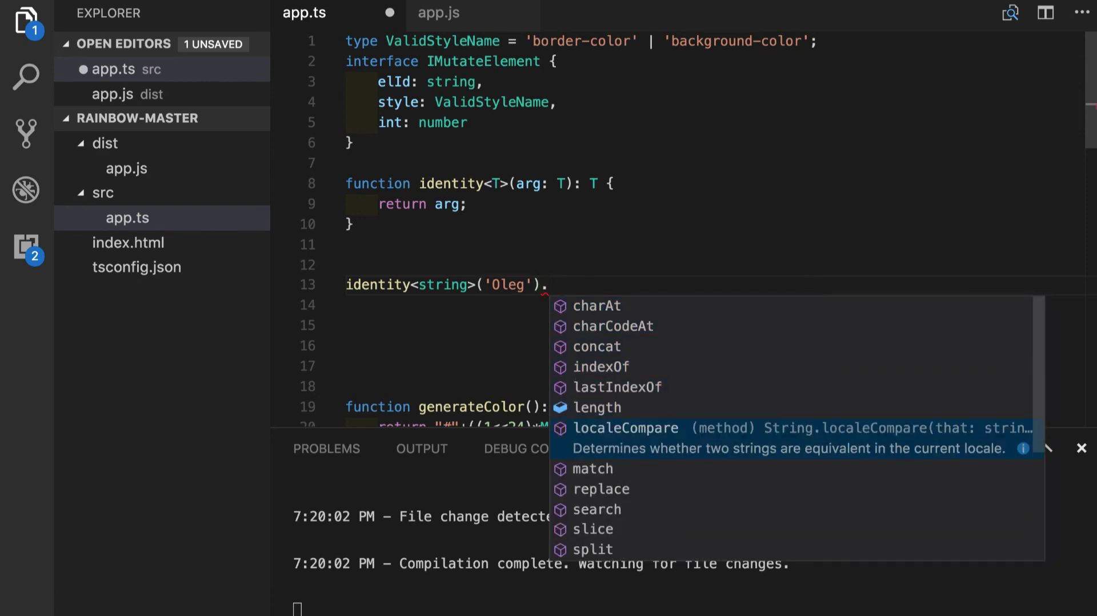
pyautogui.scroll(-3)
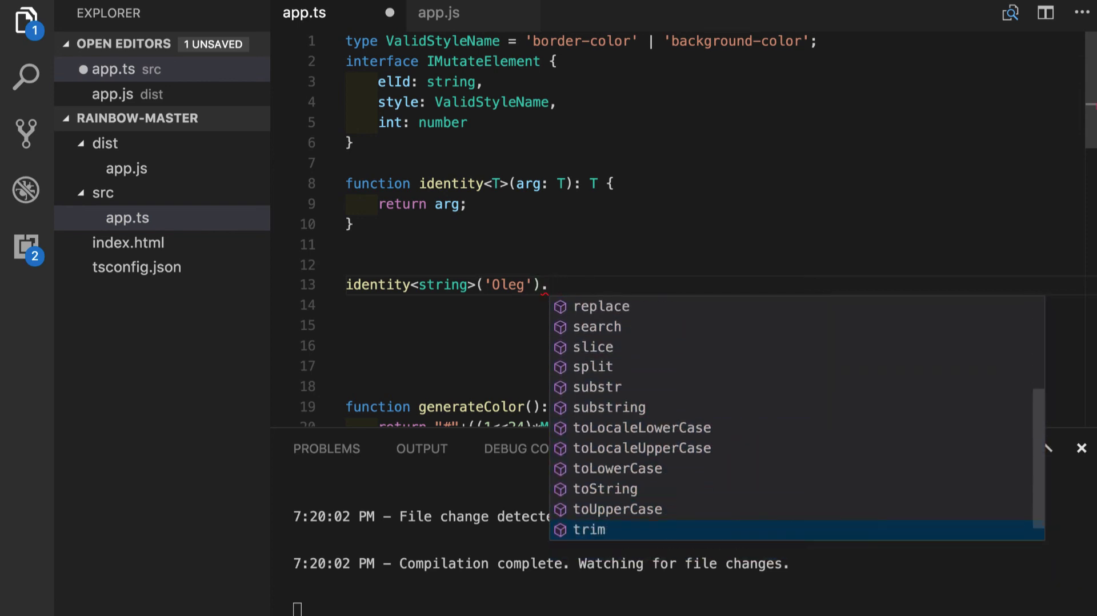
pyautogui.write('ji')
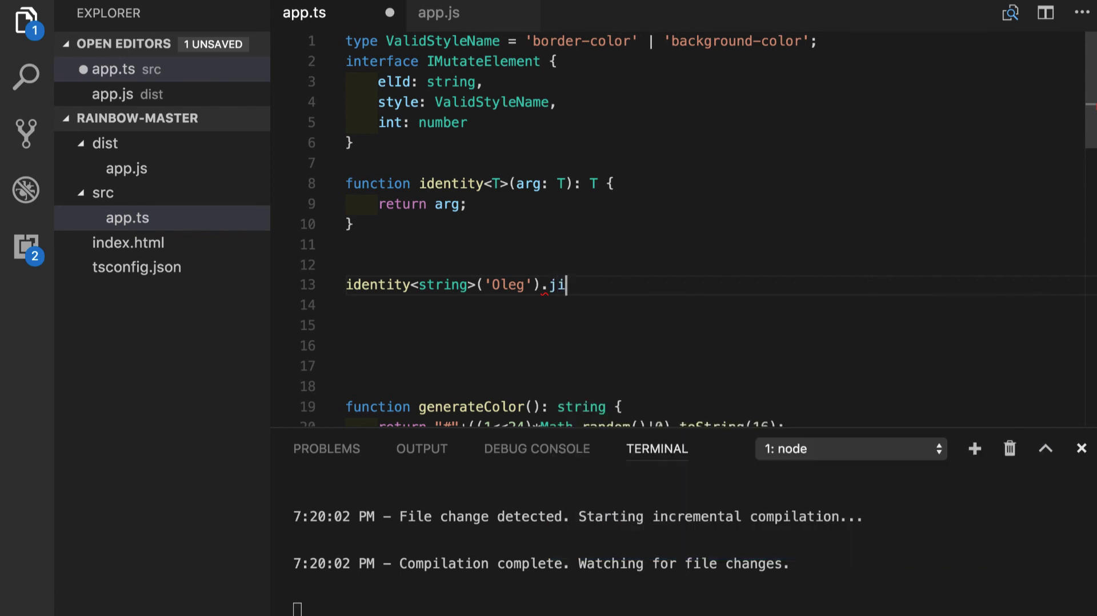
pyautogui.write('orjtg')
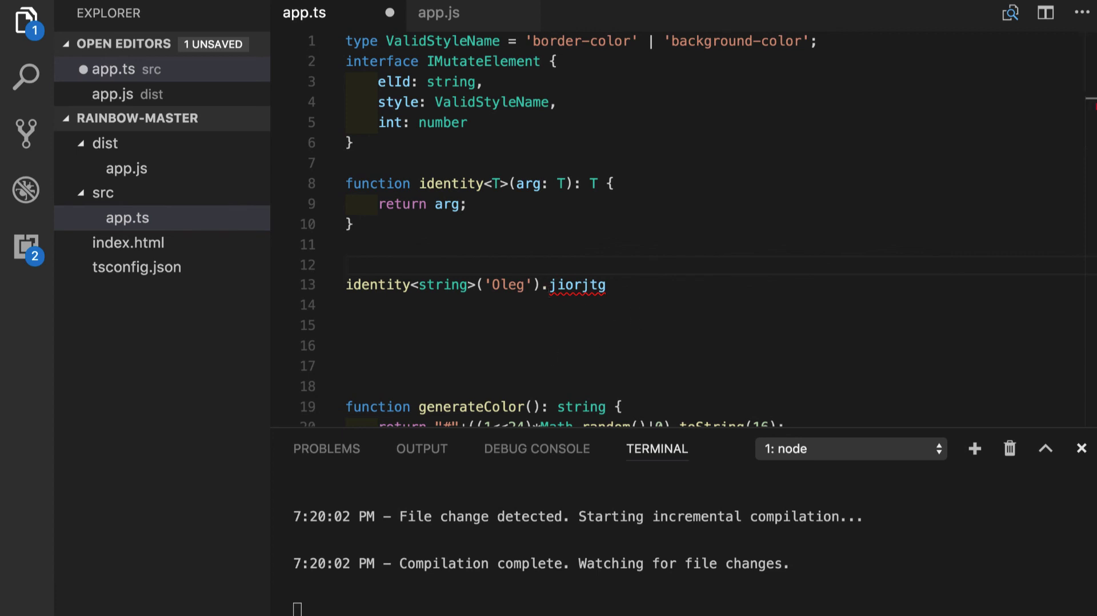
pyautogui.moveTo(633, 290)
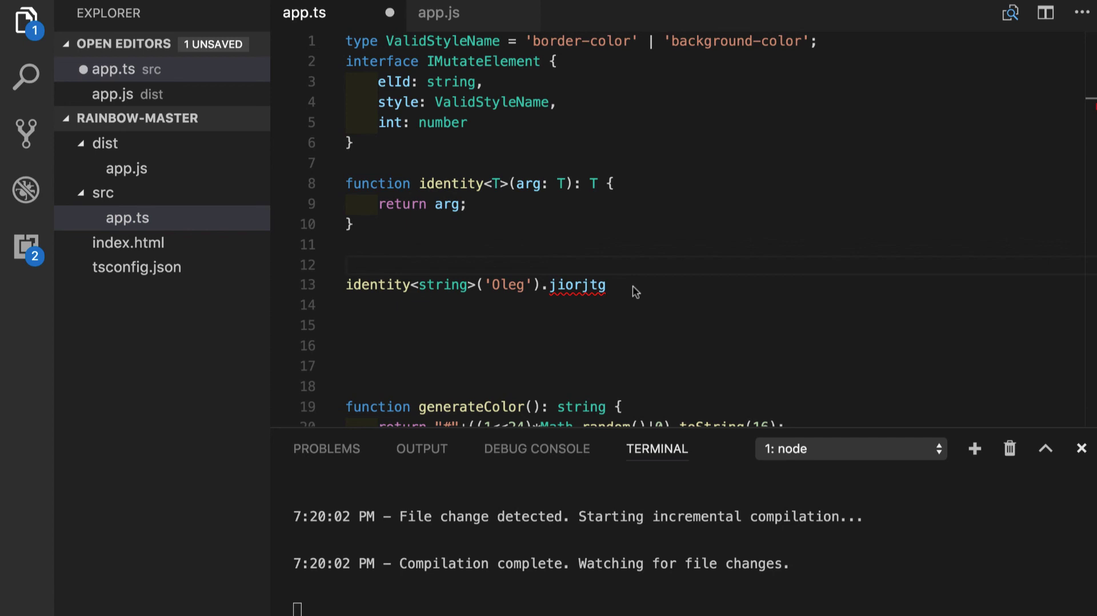
pyautogui.click(345, 265)
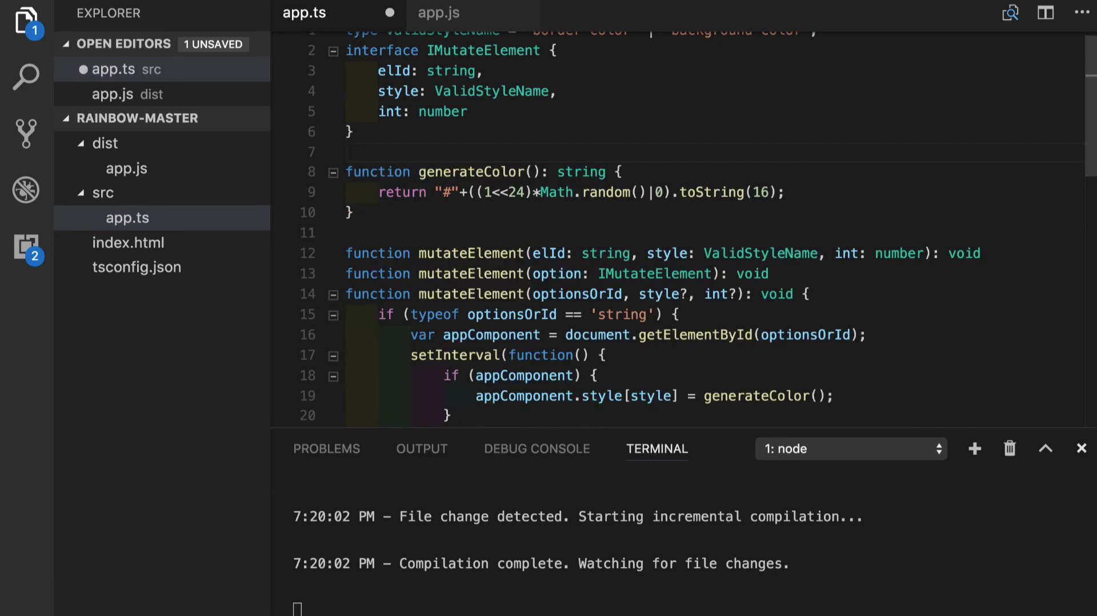
# Save app.ts with the identity demo removed so the watcher recompiles it
pyautogui.press('ctrl+s')
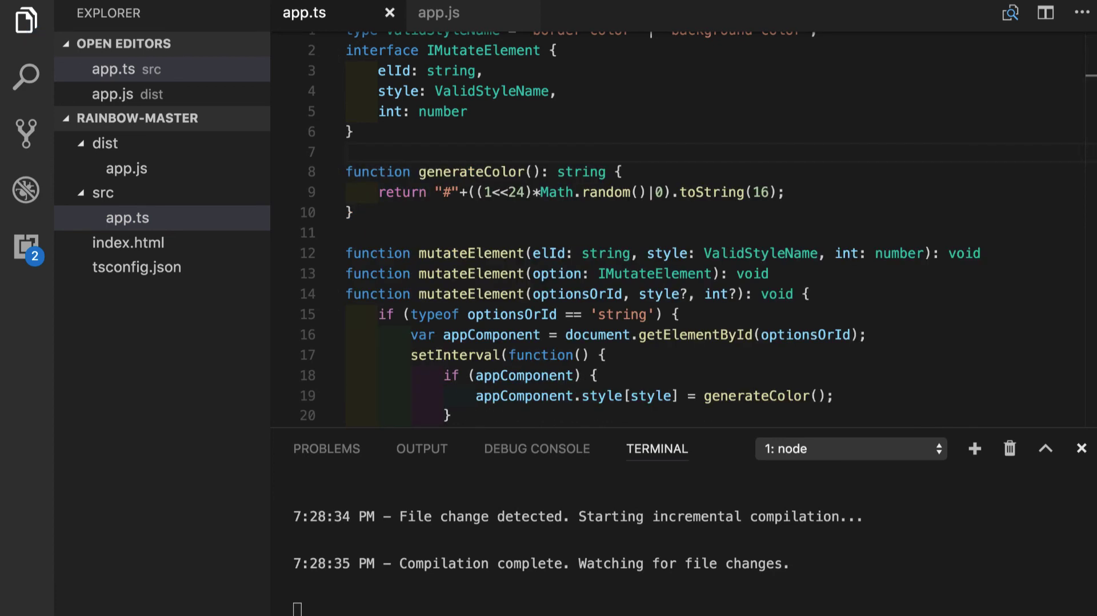